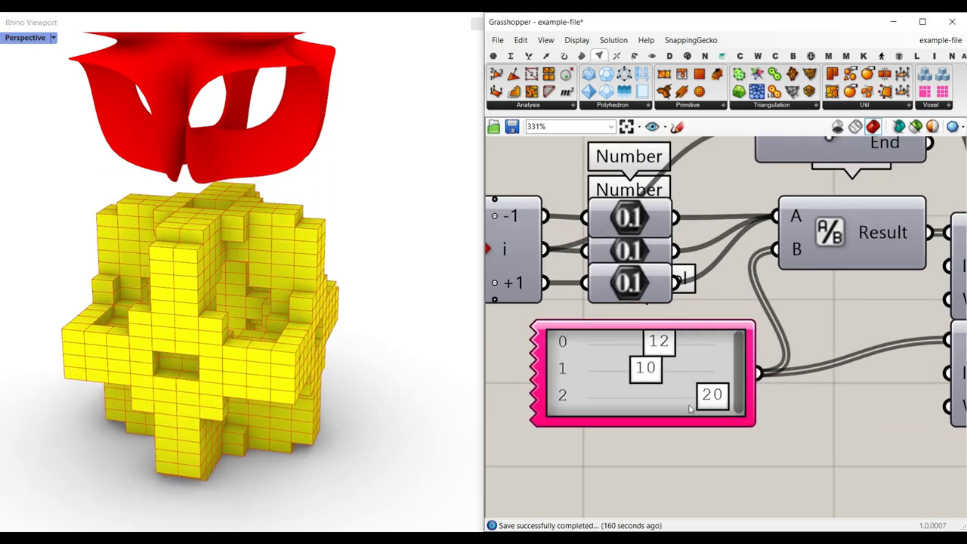
Step: Start a new unnamed Grasshopper definition with the freeform mesh visible in Rhino
{"action": "double_click", "coordinate": [713, 394]}
{"action": "type", "text": "10"}
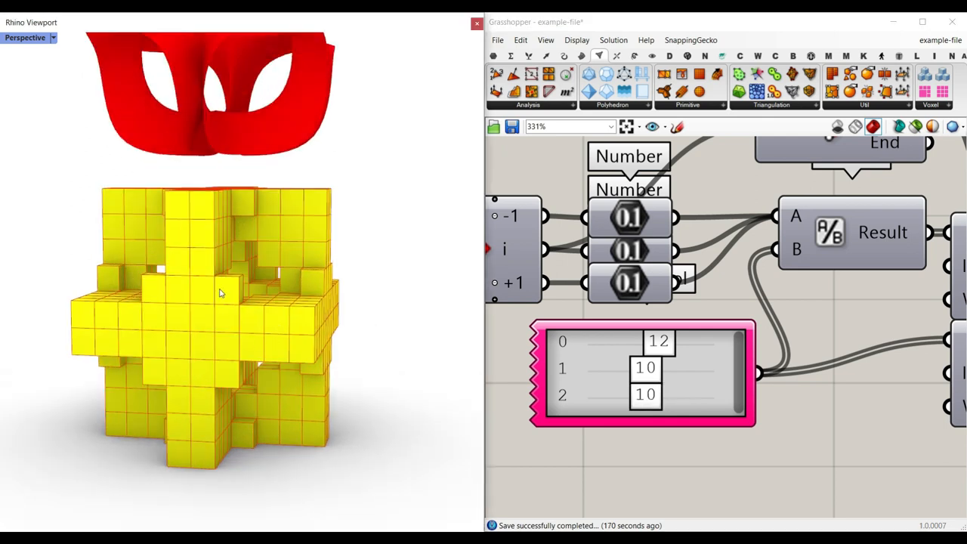
{"action": "mouse_move", "coordinate": [260, 296]}
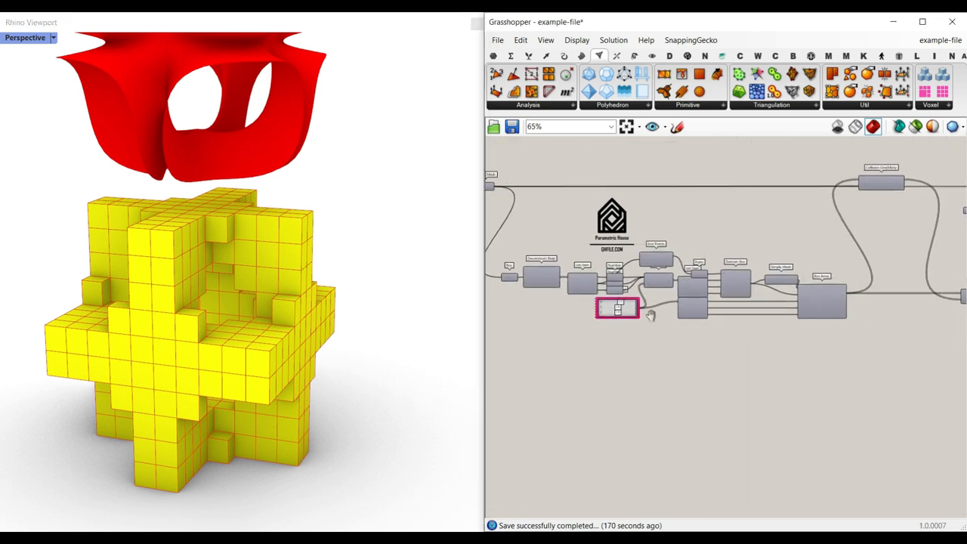
{"action": "scroll", "scroll_direction": "down", "scroll_amount": 3}
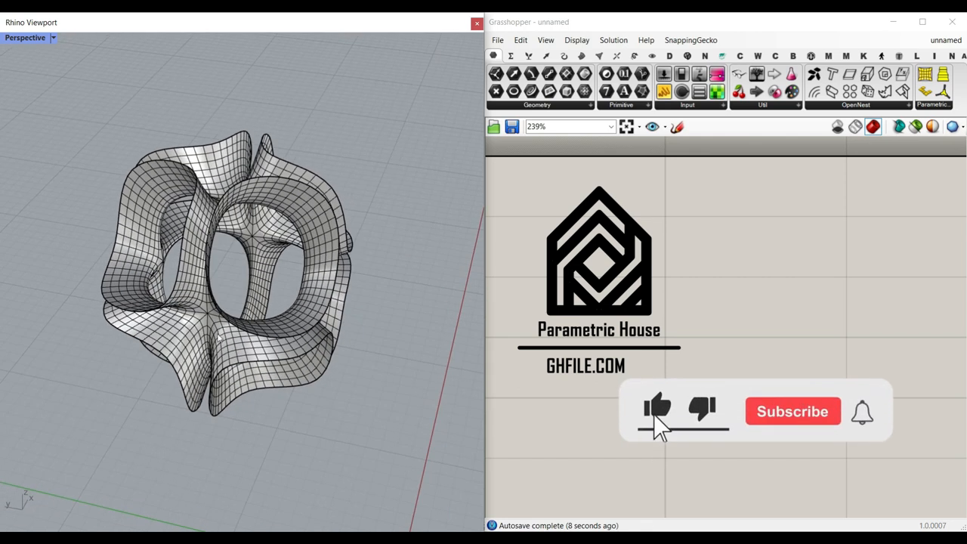
Step: Add a Mesh parameter and reference the freeform Rhino mesh into it via Set one Mesh
{"action": "left_click", "coordinate": [791, 411]}
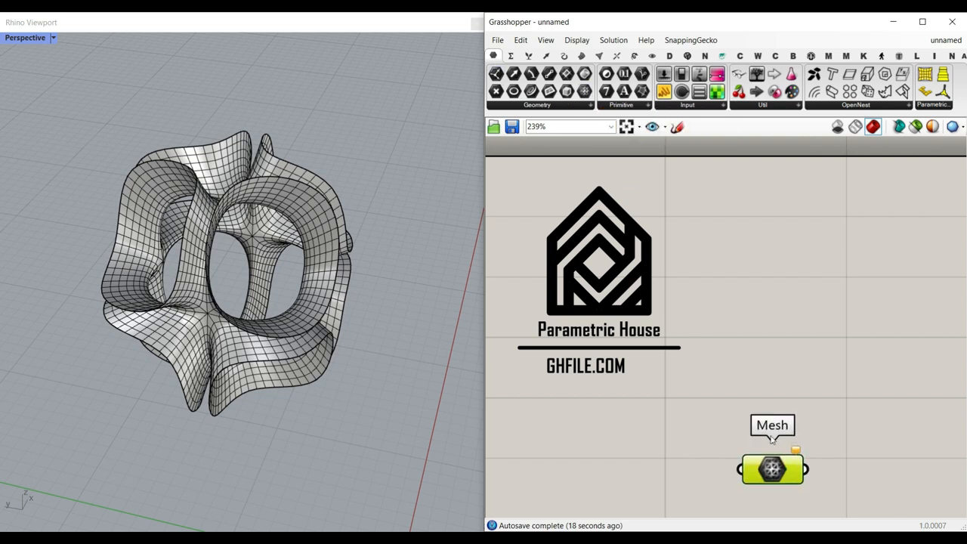
{"action": "right_click", "coordinate": [772, 469]}
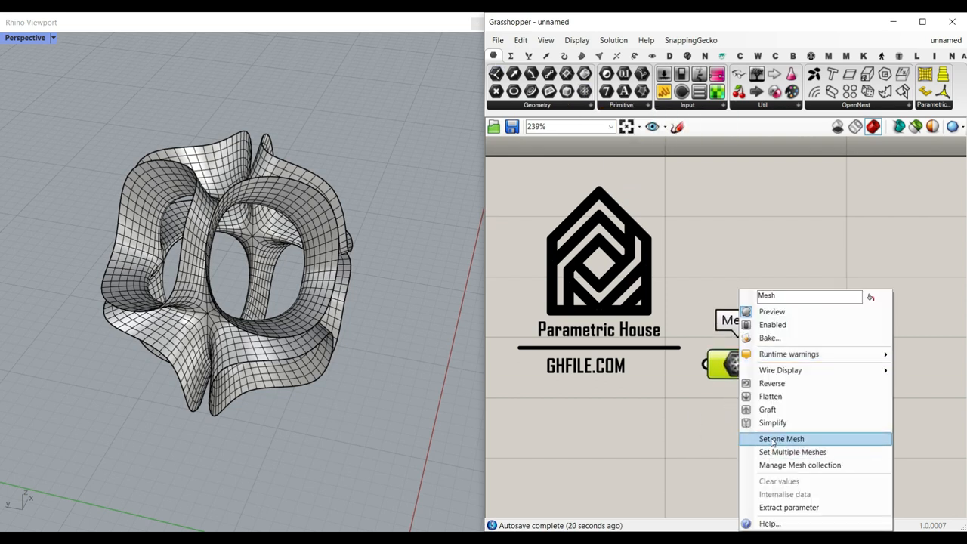
{"action": "left_click", "coordinate": [781, 438]}
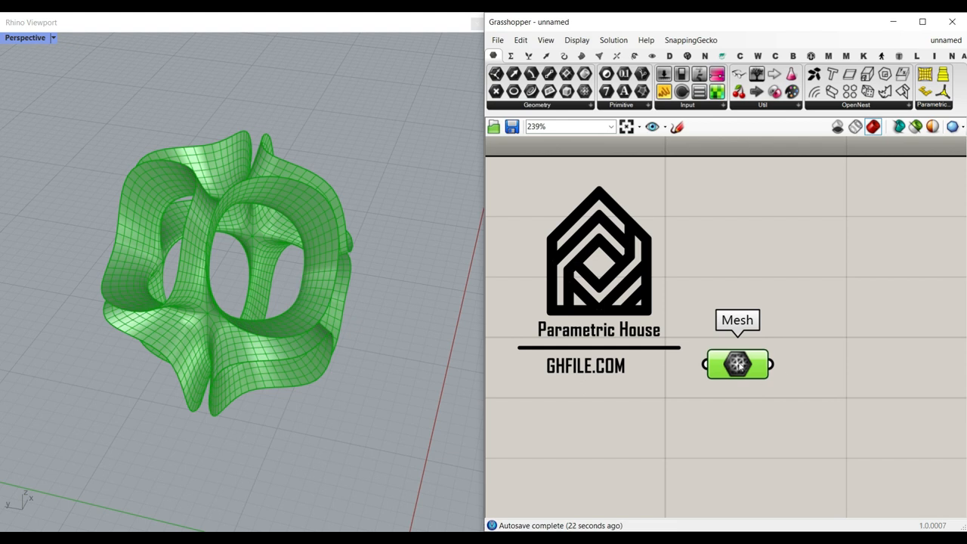
{"action": "right_click", "coordinate": [737, 364]}
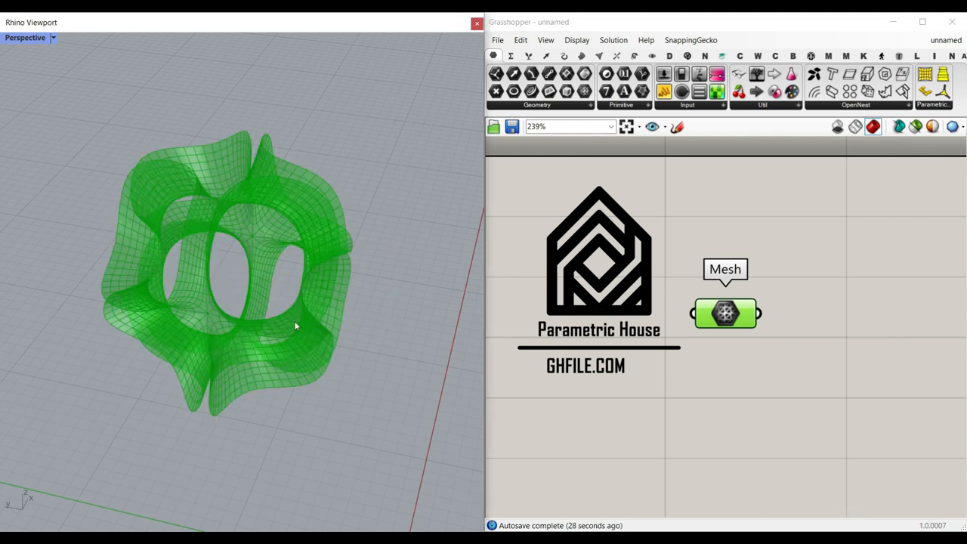
{"action": "mouse_move", "coordinate": [744, 335]}
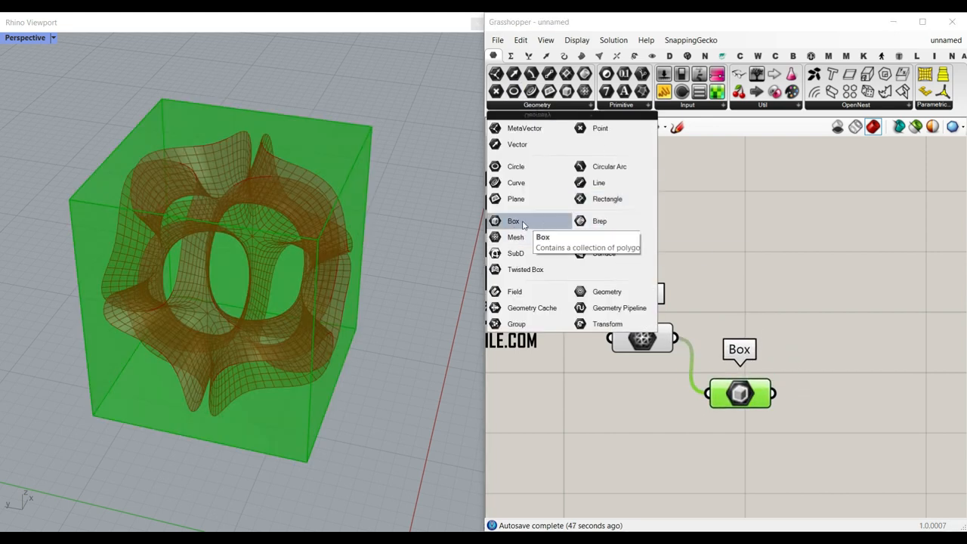
Step: Add a Box parameter fed by the Mesh to get its bounding box
{"action": "left_click", "coordinate": [515, 236]}
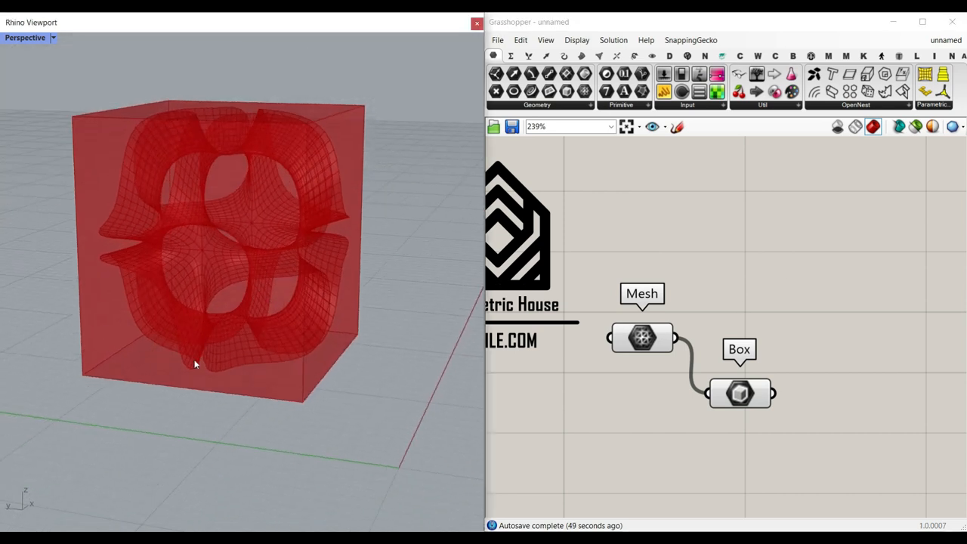
{"action": "mouse_move", "coordinate": [208, 169]}
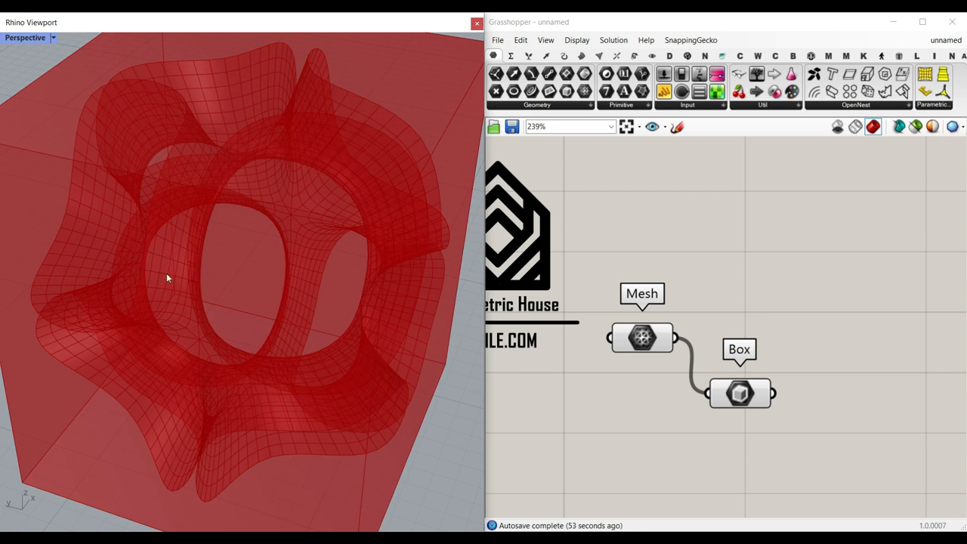
{"action": "mouse_move", "coordinate": [604, 384]}
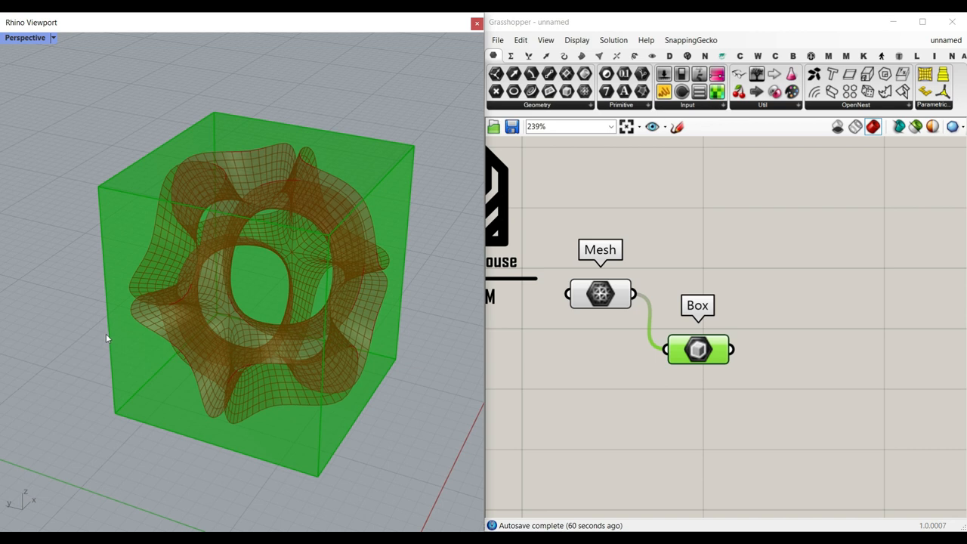
{"action": "scroll", "scroll_direction": "up", "scroll_amount": 3}
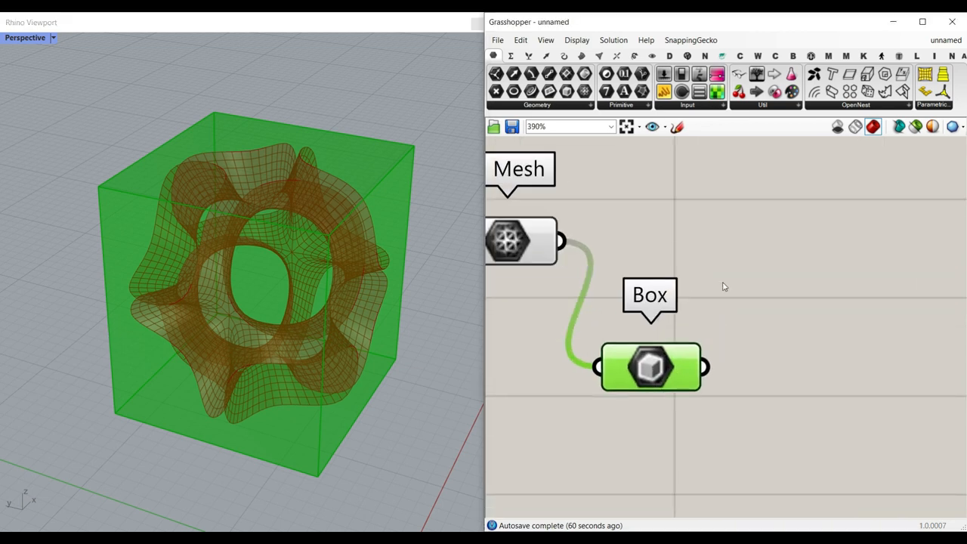
Step: Deconstruct the bounding box with Deconstruct Brep and send its Edges into a List Item
{"action": "left_click", "coordinate": [581, 56]}
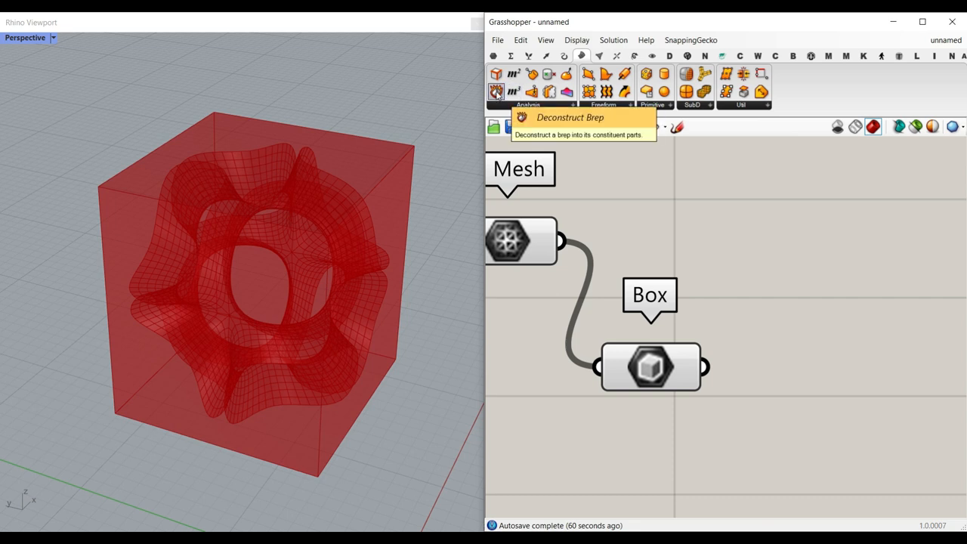
{"action": "left_click", "coordinate": [495, 91]}
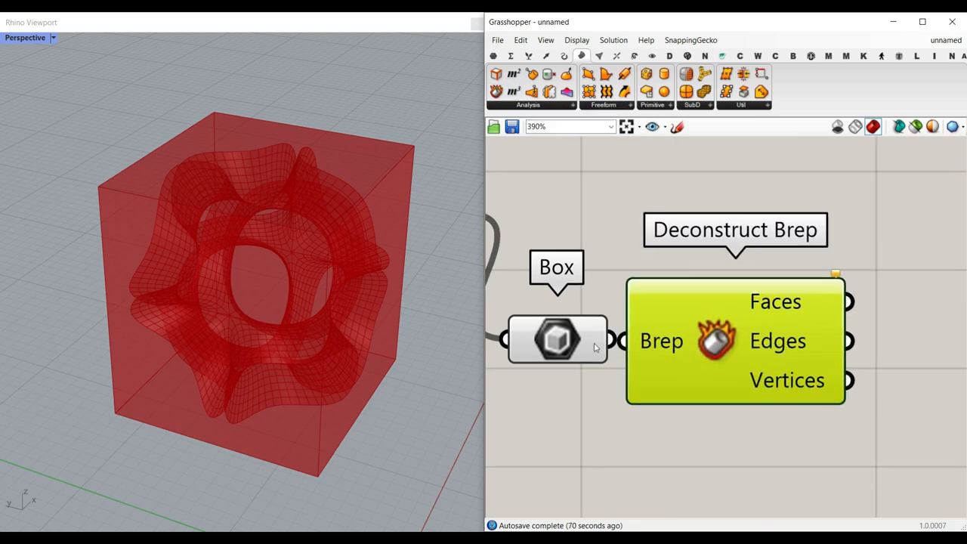
{"action": "right_click", "coordinate": [556, 338]}
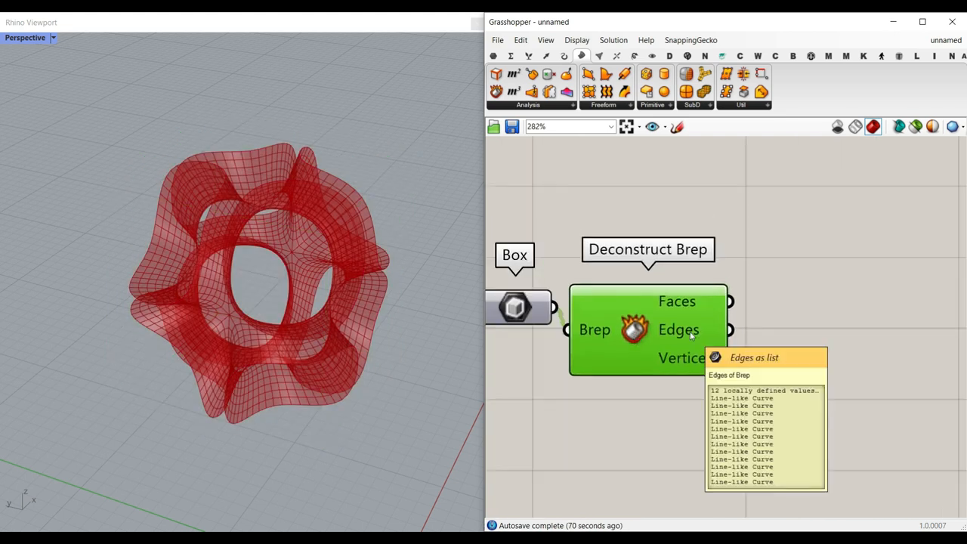
{"action": "left_click", "coordinate": [530, 56]}
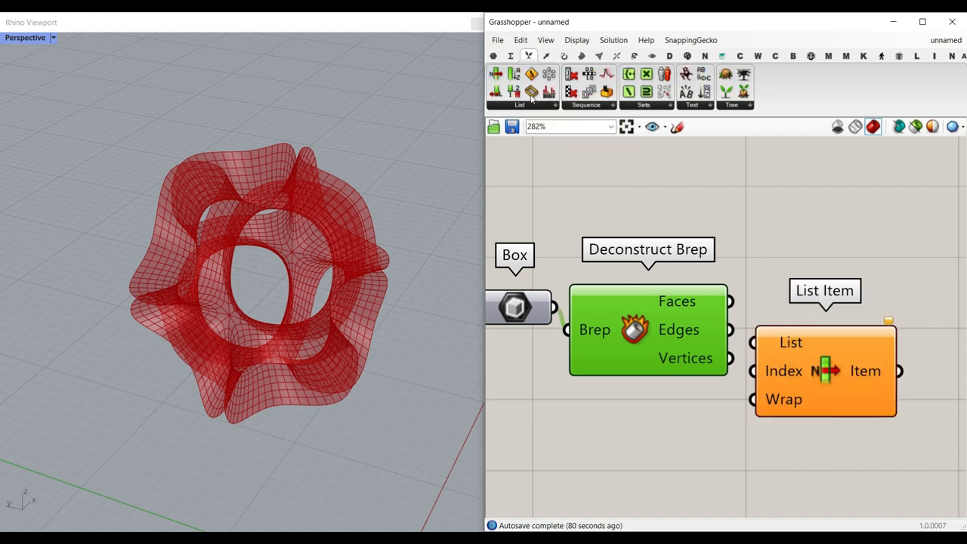
{"action": "scroll", "scroll_direction": "up", "scroll_amount": 3}
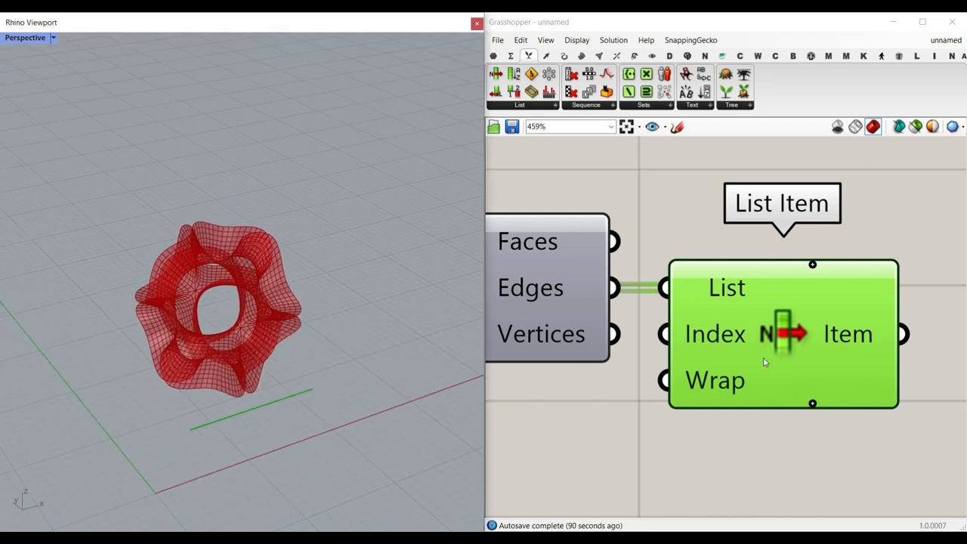
{"action": "mouse_move", "coordinate": [725, 340]}
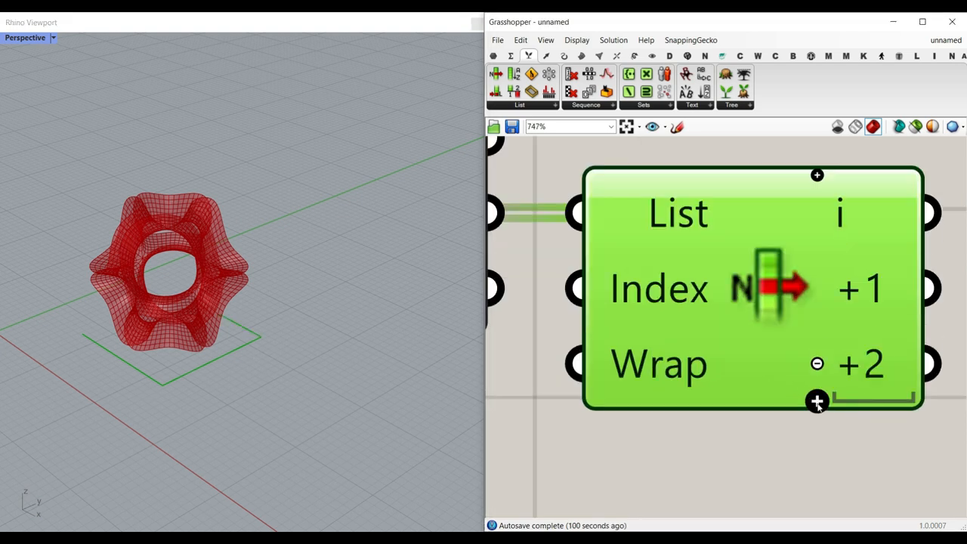
Step: Give the List Item the -1, i and +1 outputs, removing the extra +2
{"action": "left_click", "coordinate": [816, 363]}
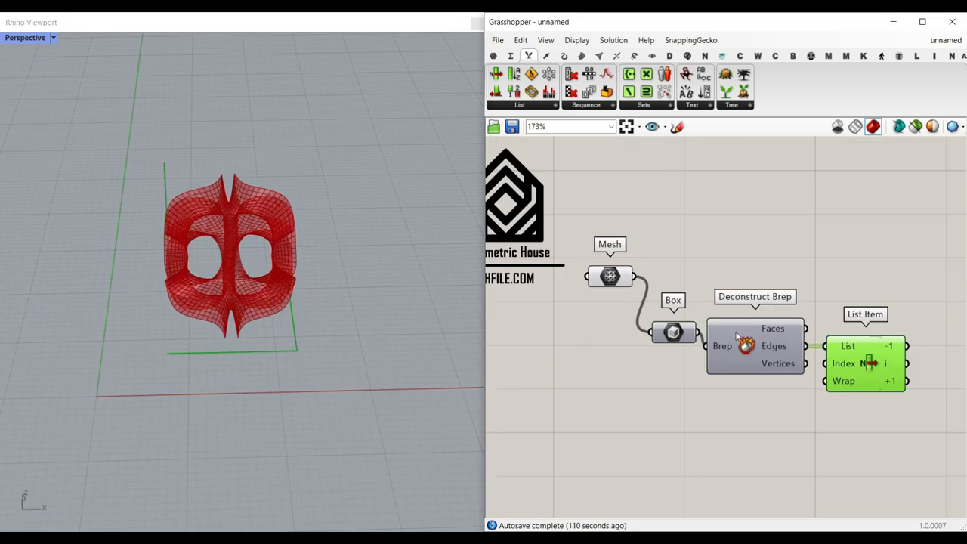
{"action": "scroll", "scroll_direction": "up", "scroll_amount": 3}
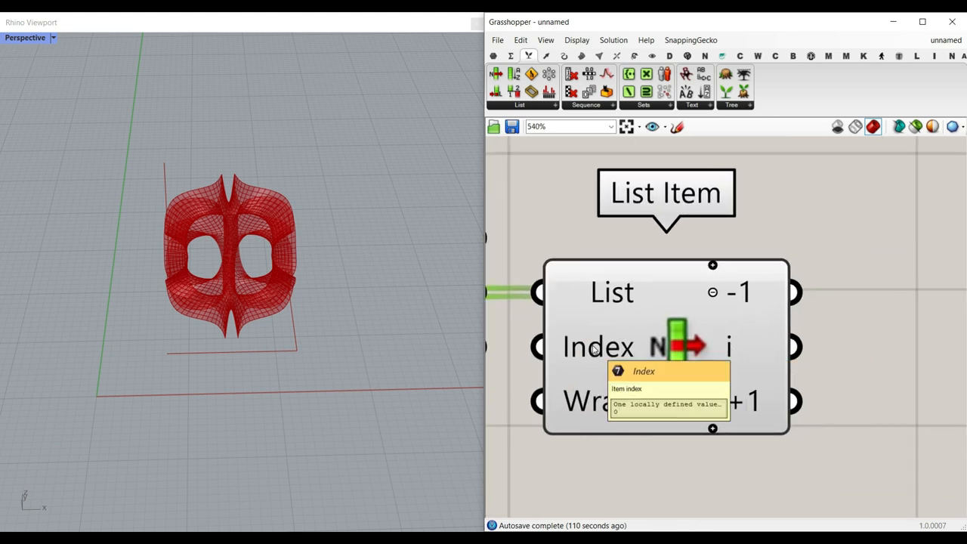
{"action": "mouse_move", "coordinate": [743, 301]}
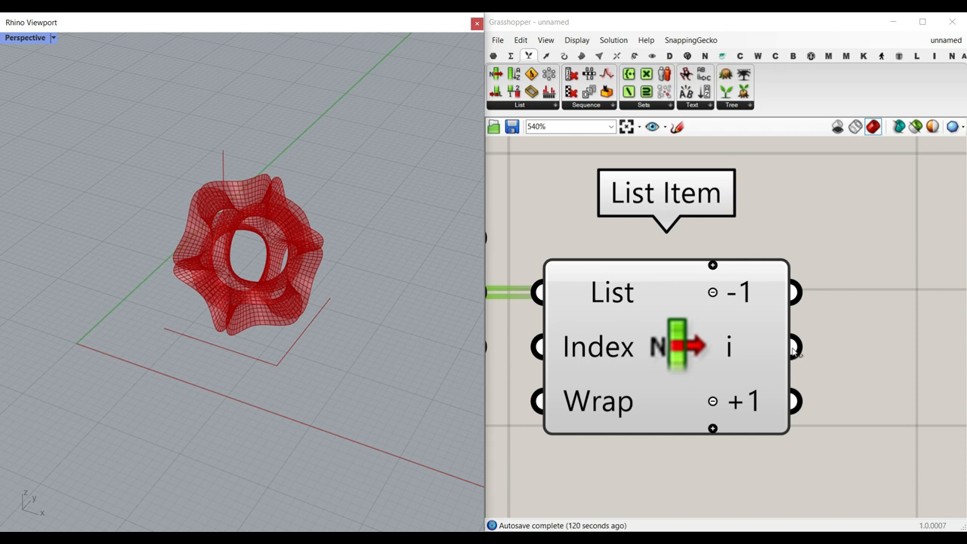
{"action": "scroll", "scroll_direction": "down", "scroll_amount": 3}
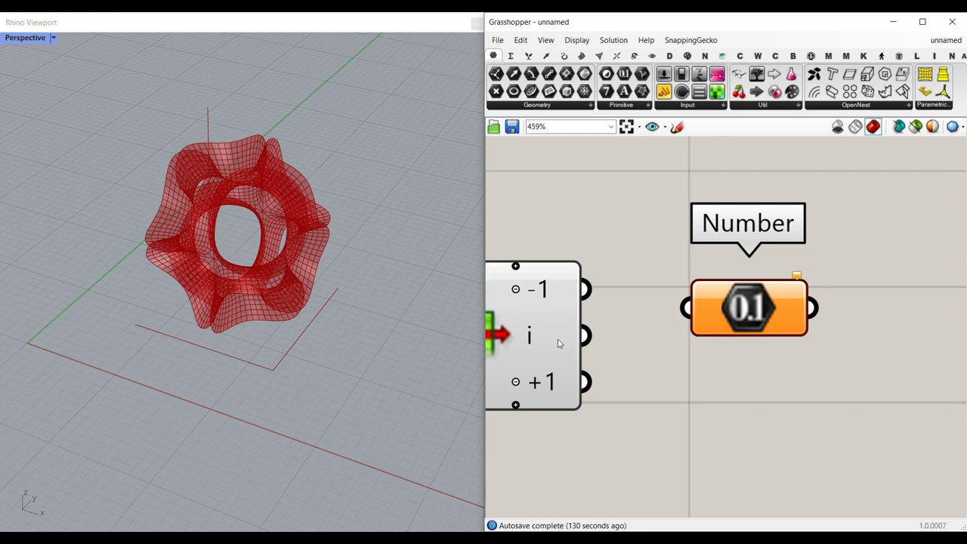
{"action": "mouse_move", "coordinate": [599, 348]}
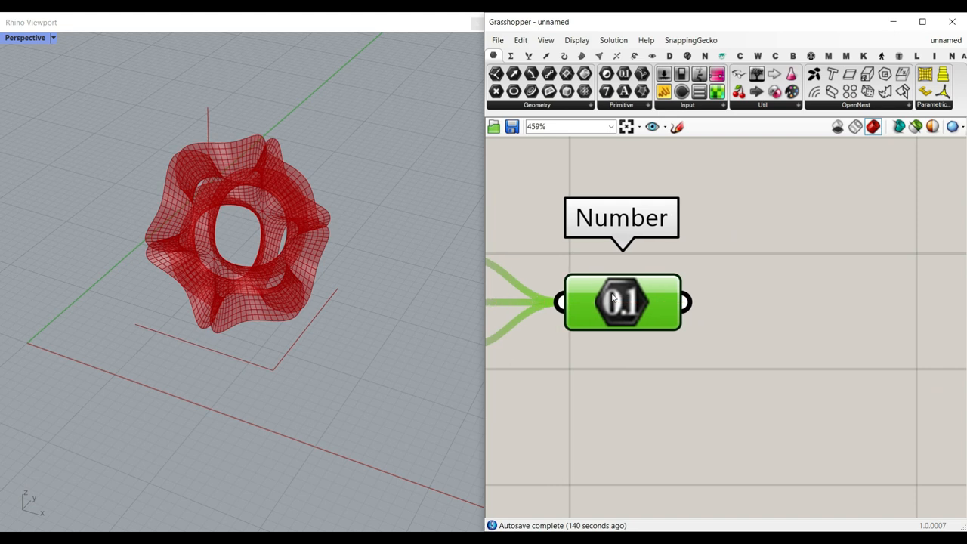
{"action": "mouse_move", "coordinate": [613, 299]}
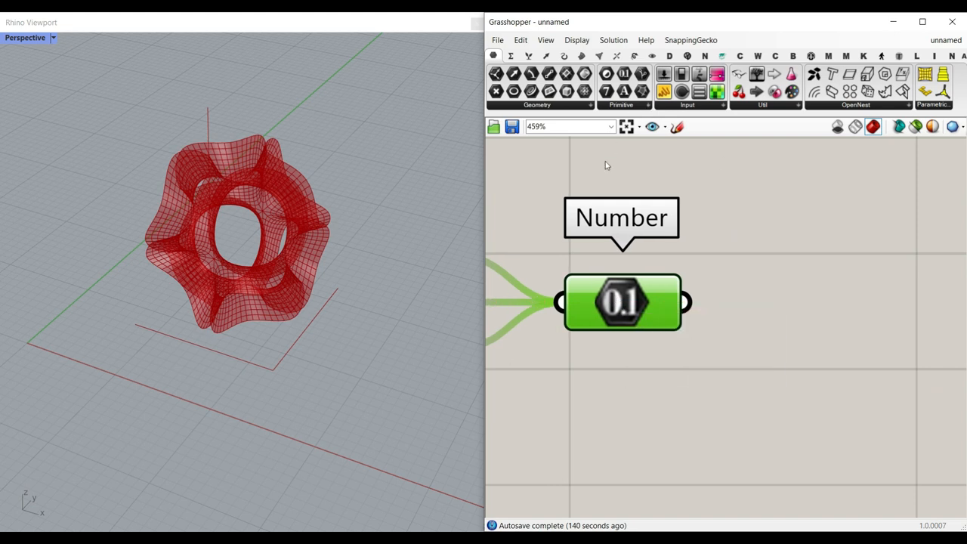
{"action": "mouse_move", "coordinate": [630, 344]}
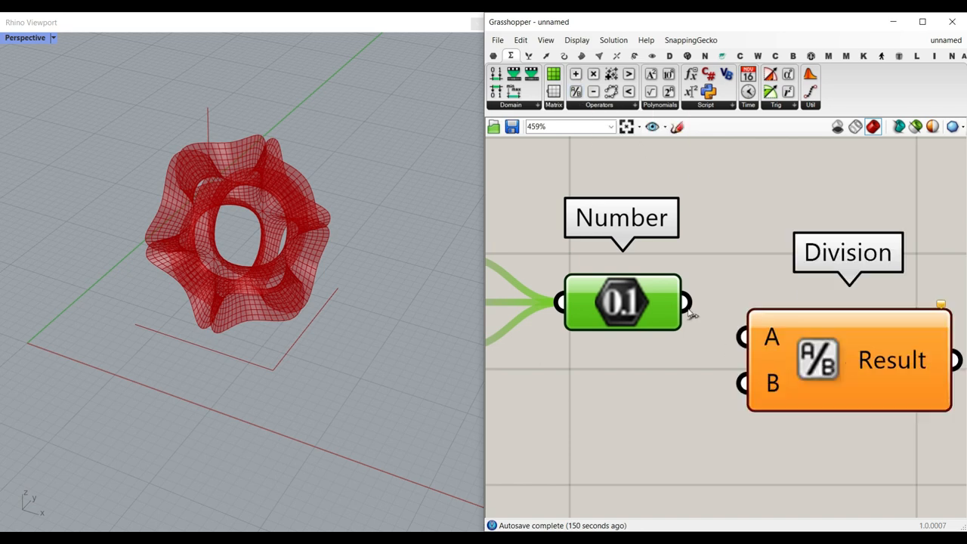
Step: Wire the Number parameter into input A of the Division component
{"action": "scroll", "scroll_direction": "down", "scroll_amount": 3}
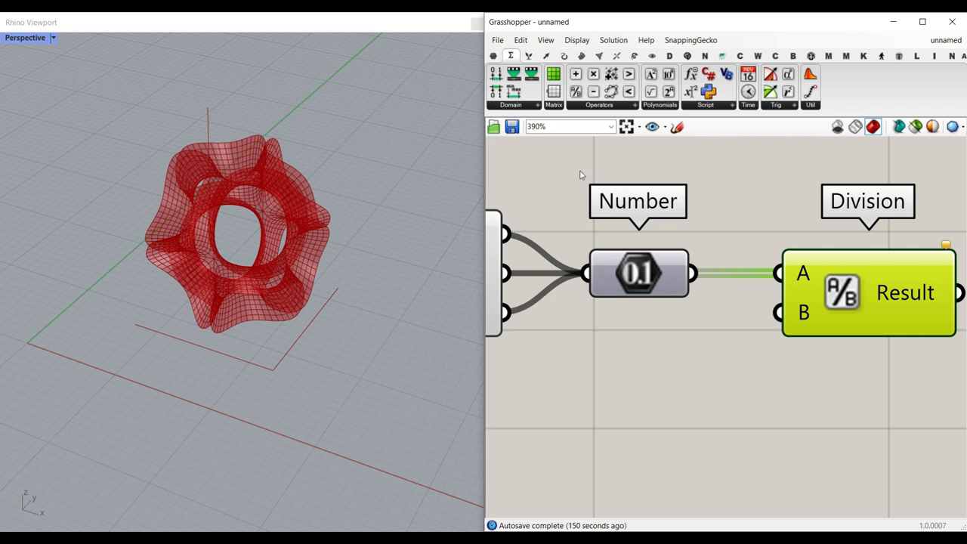
{"action": "left_click", "coordinate": [492, 56]}
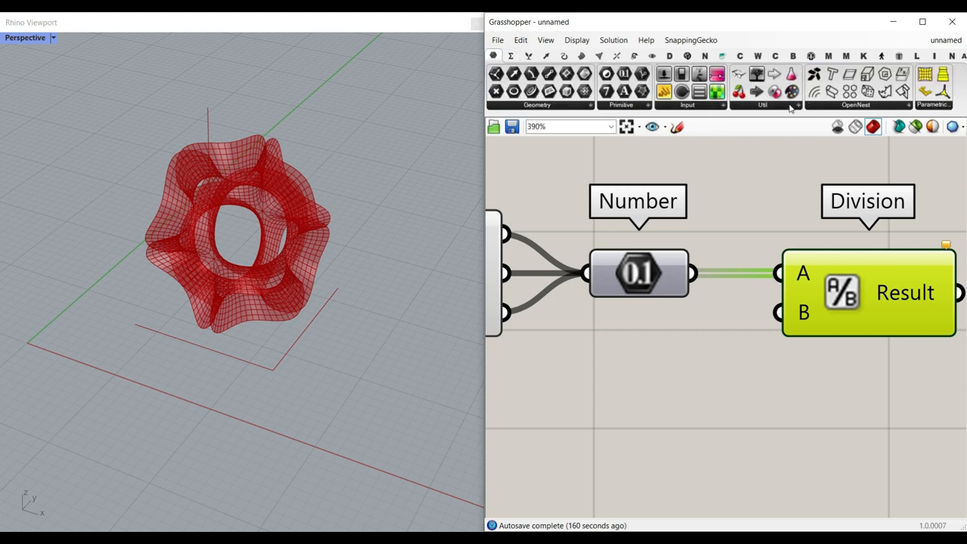
{"action": "mouse_move", "coordinate": [791, 72]}
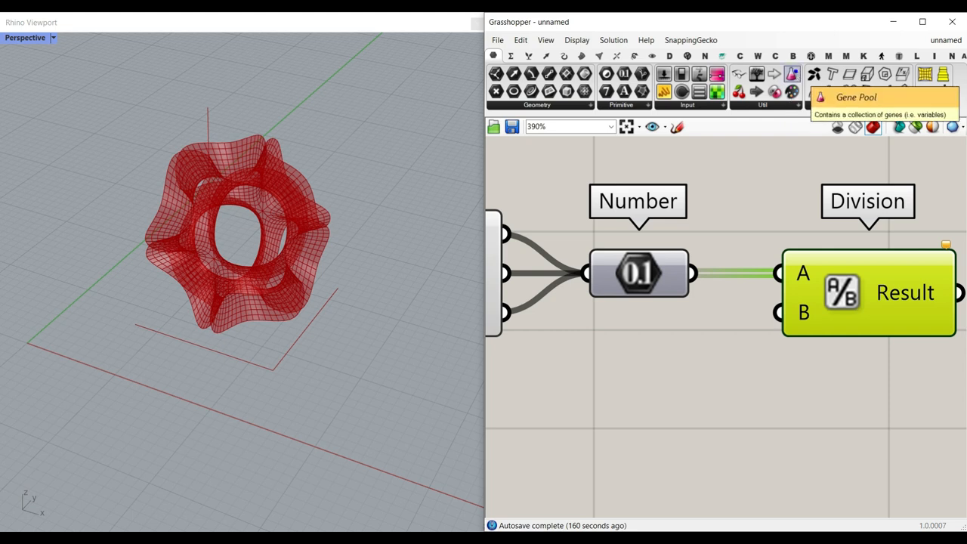
{"action": "mouse_move", "coordinate": [628, 433]}
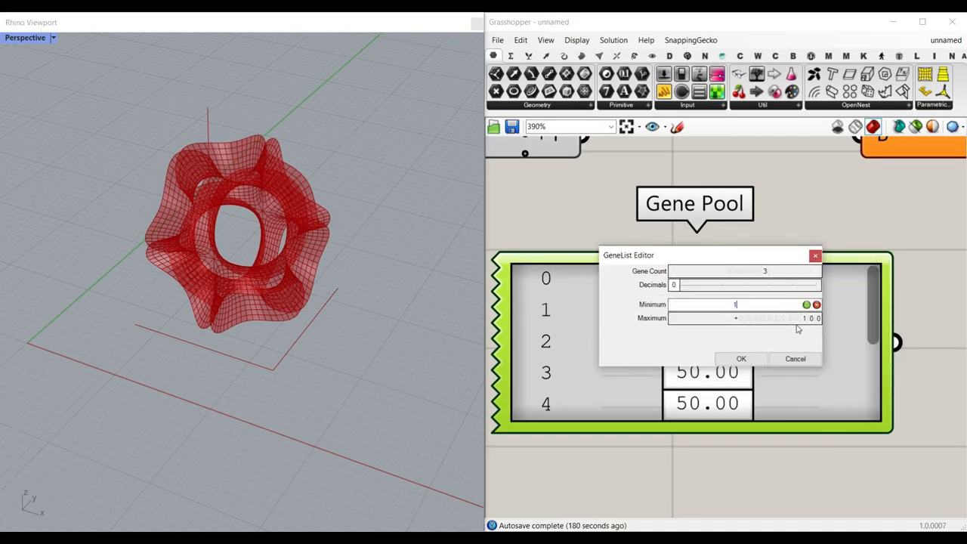
Step: Configure a 3-gene Gene Pool with 0 decimals (values 10, 20, 14) feeding Division B
{"action": "left_click", "coordinate": [733, 317]}
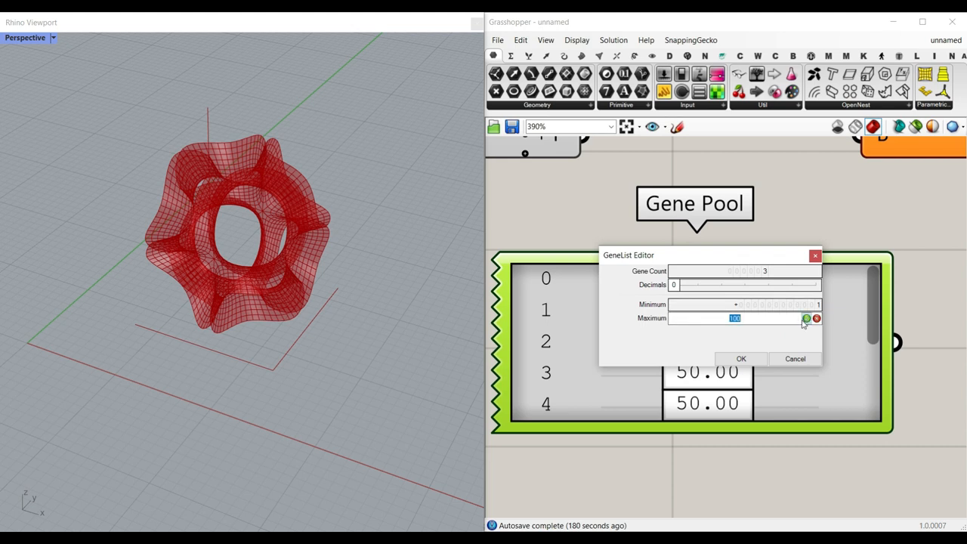
{"action": "left_click", "coordinate": [740, 358]}
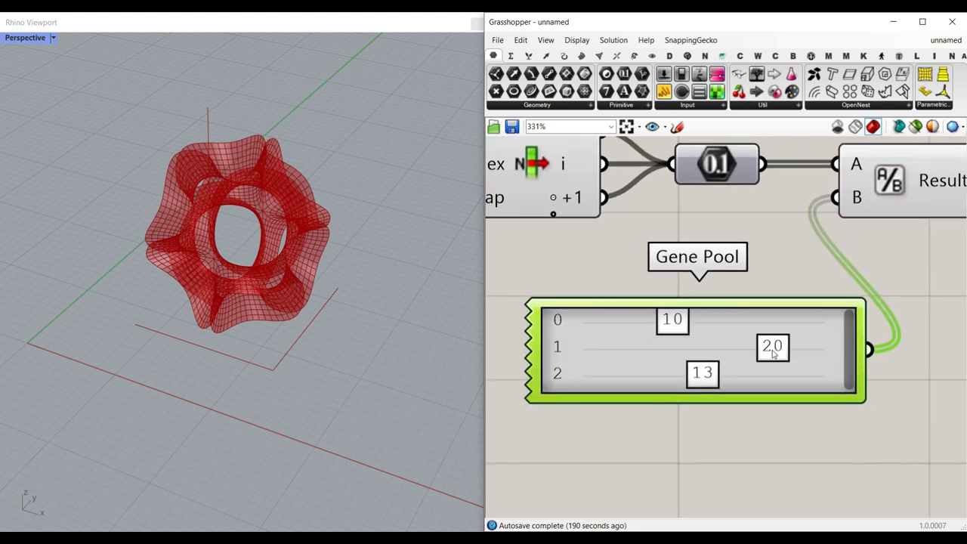
{"action": "scroll", "scroll_direction": "down", "scroll_amount": 3}
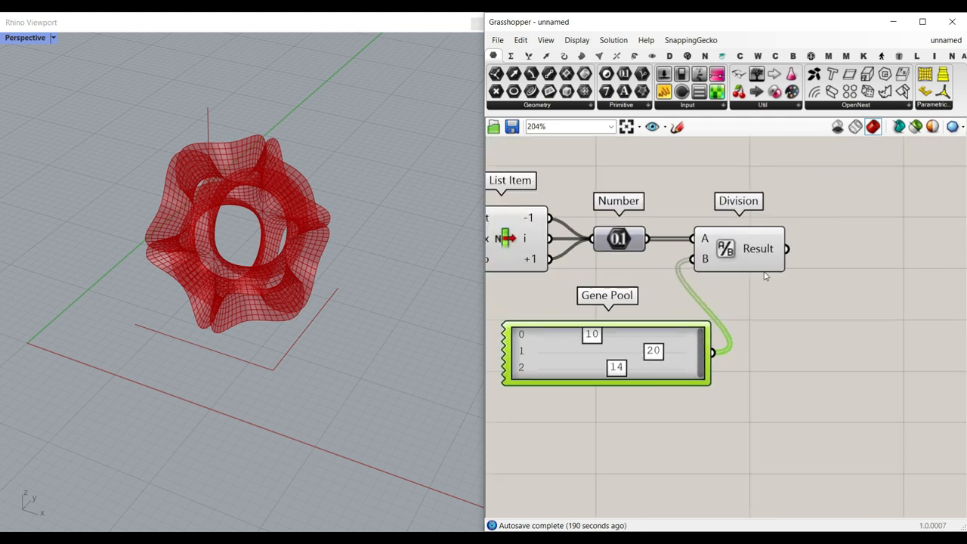
{"action": "mouse_move", "coordinate": [756, 248]}
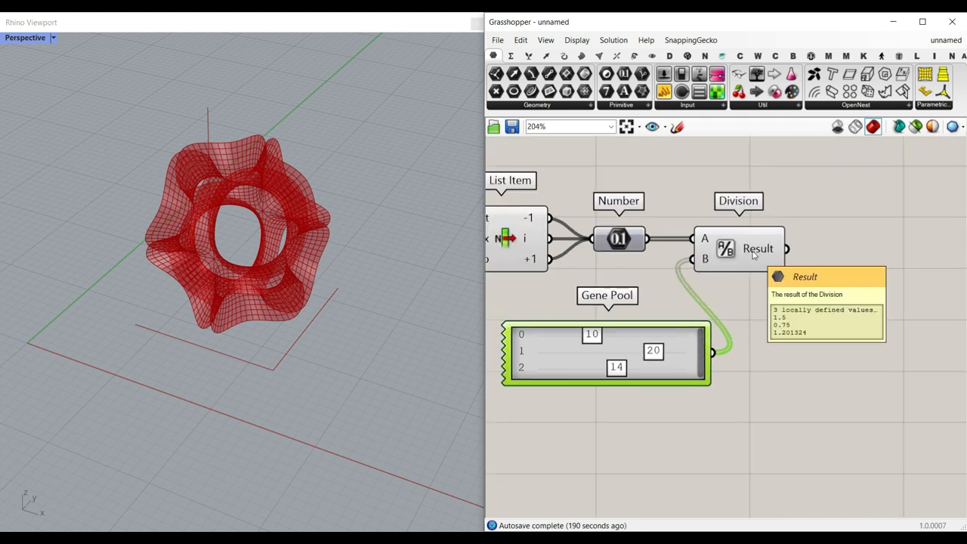
{"action": "mouse_move", "coordinate": [143, 333]}
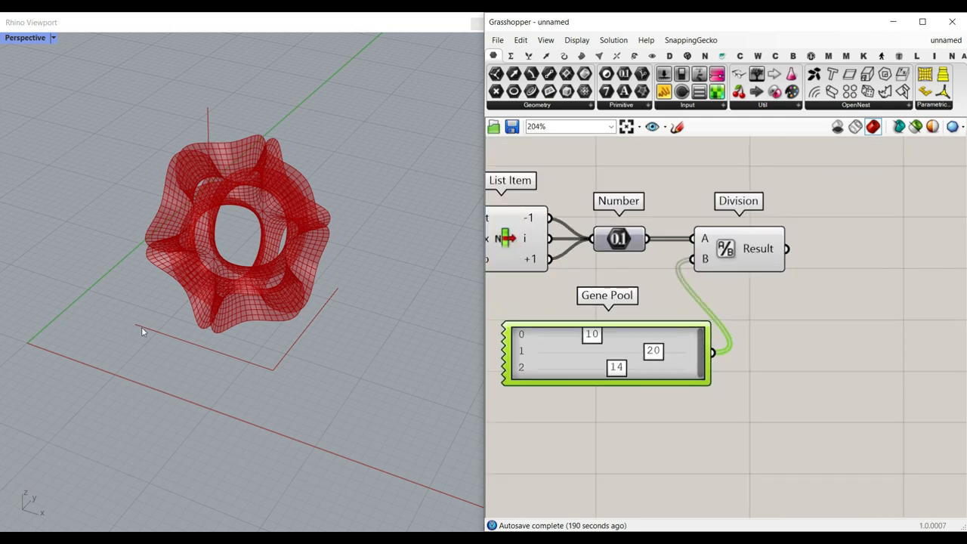
{"action": "mouse_move", "coordinate": [757, 323]}
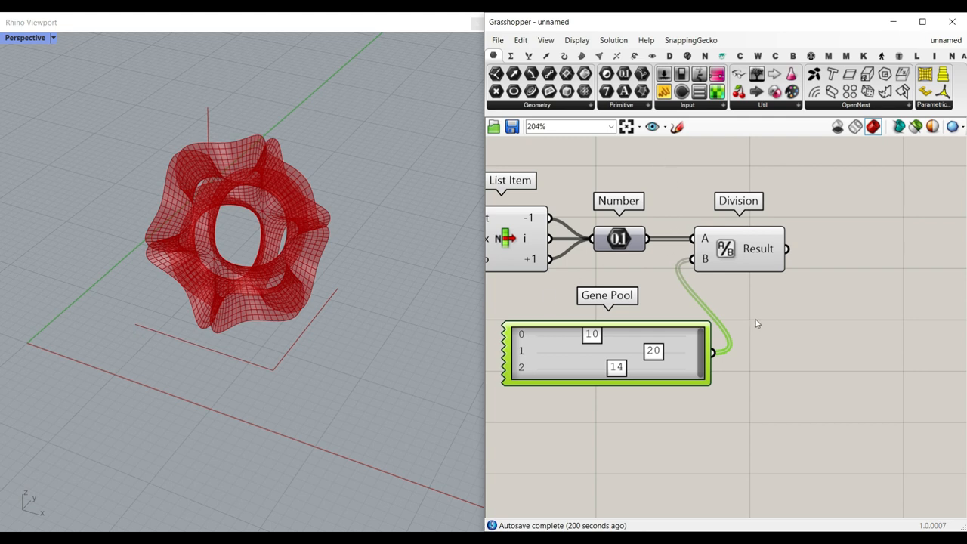
Step: Move the Division component lower, between the Number parameter and the Gene Pool
{"action": "left_click_drag", "start_coordinate": [607, 350], "coordinate": [609, 414]}
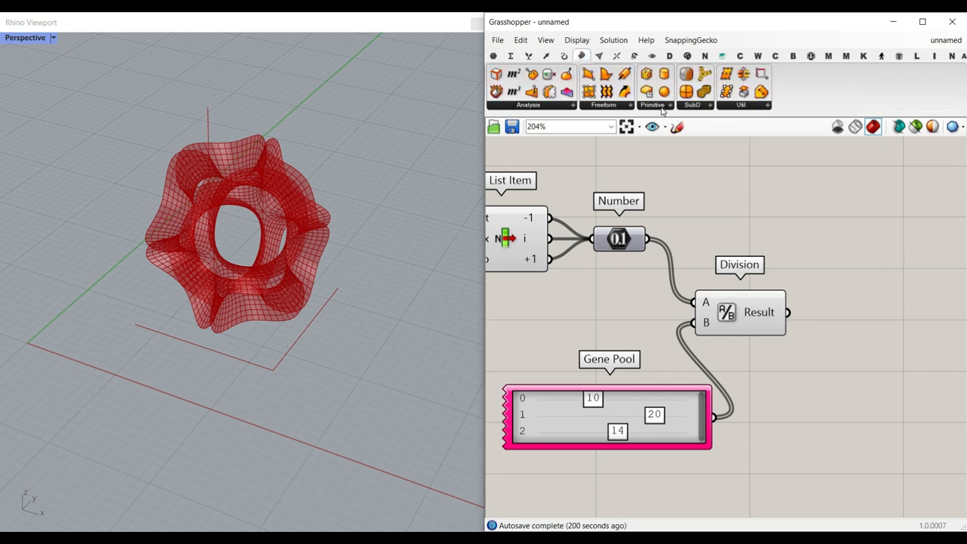
Step: Add a Domain Box component to the right of Division
{"action": "left_click", "coordinate": [652, 104]}
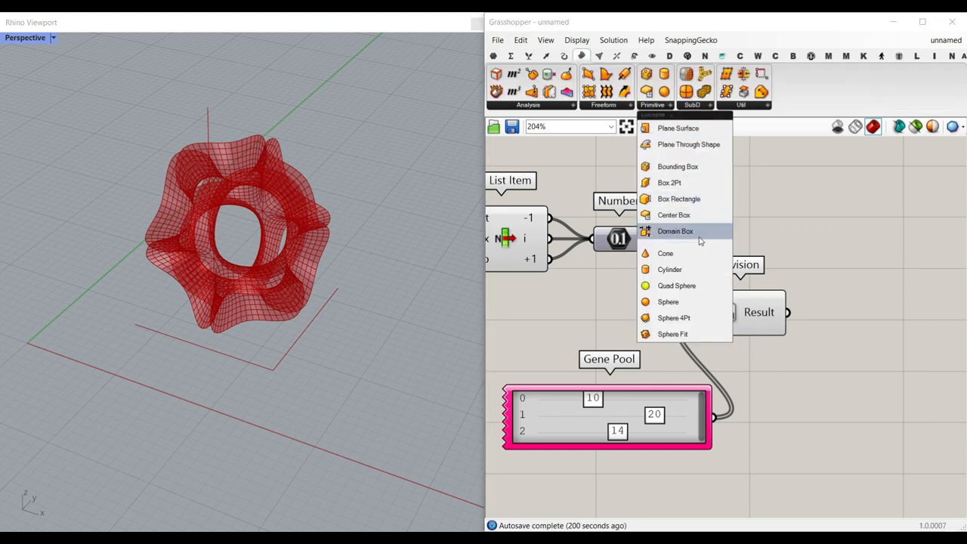
{"action": "left_click", "coordinate": [674, 231]}
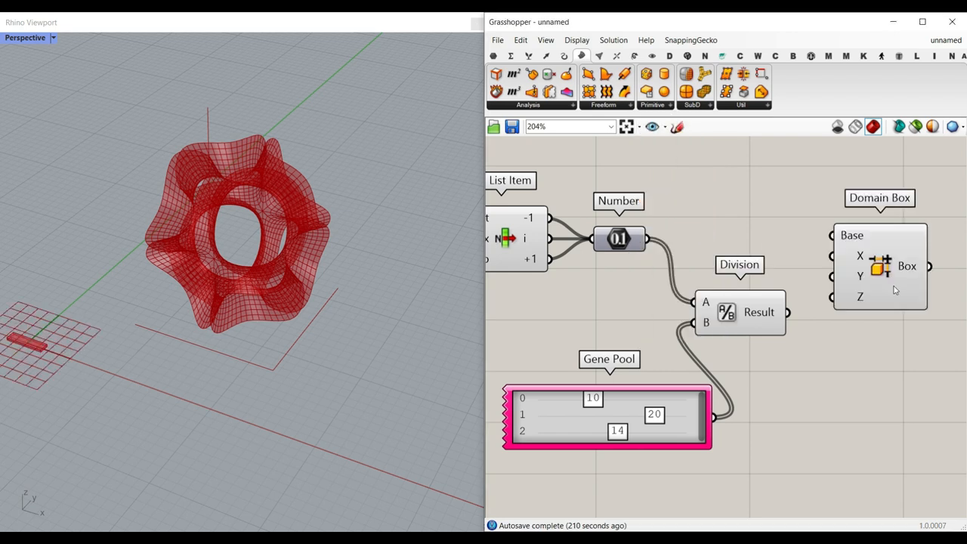
{"action": "scroll", "scroll_direction": "up", "scroll_amount": 3}
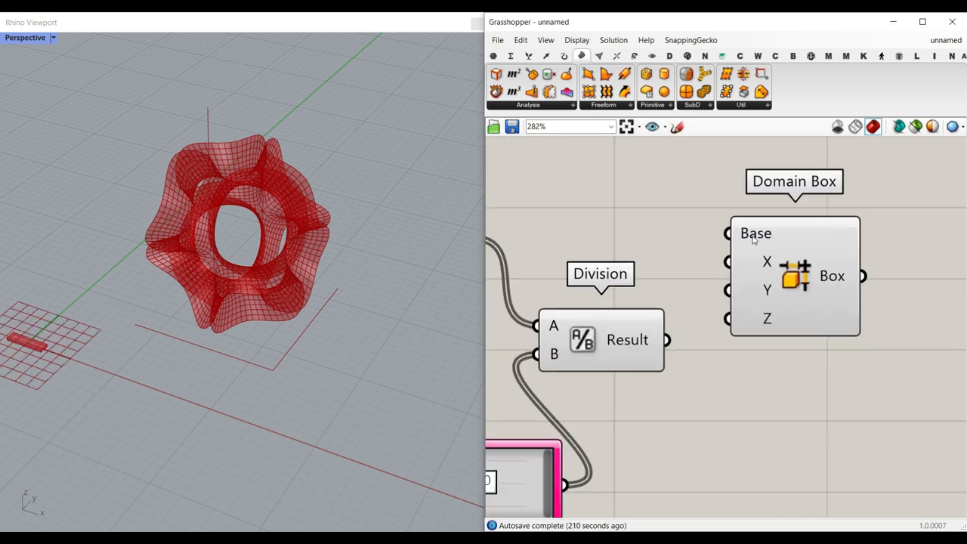
{"action": "mouse_move", "coordinate": [742, 228]}
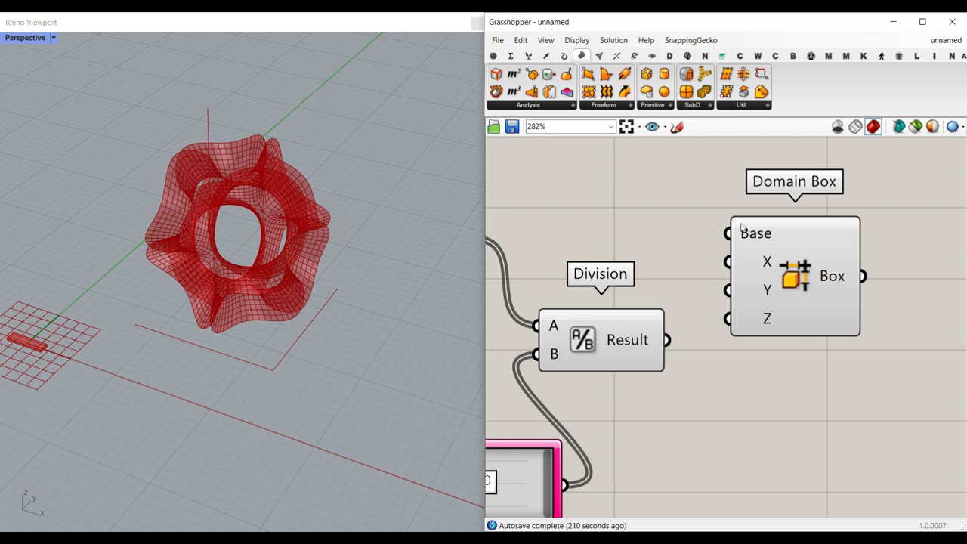
{"action": "mouse_move", "coordinate": [752, 245]}
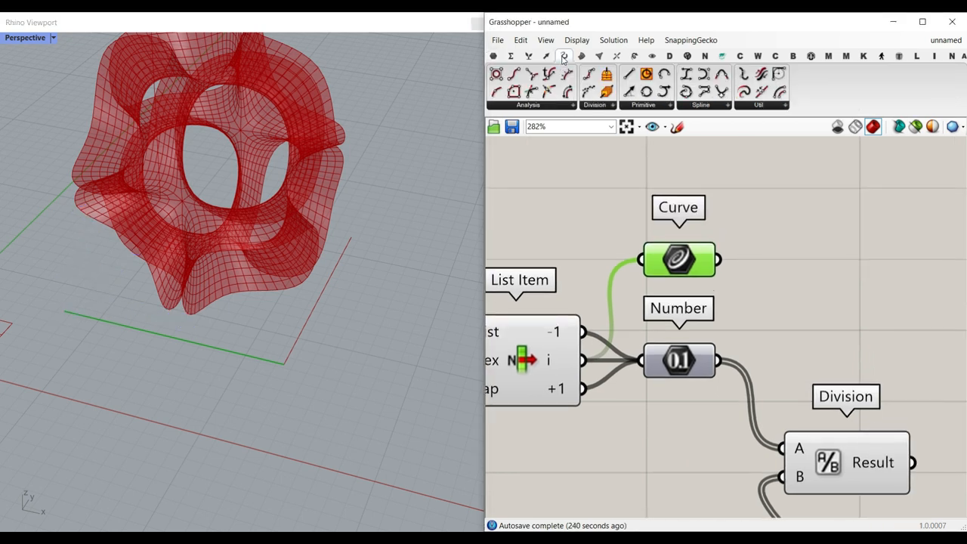
{"action": "mouse_move", "coordinate": [514, 73]}
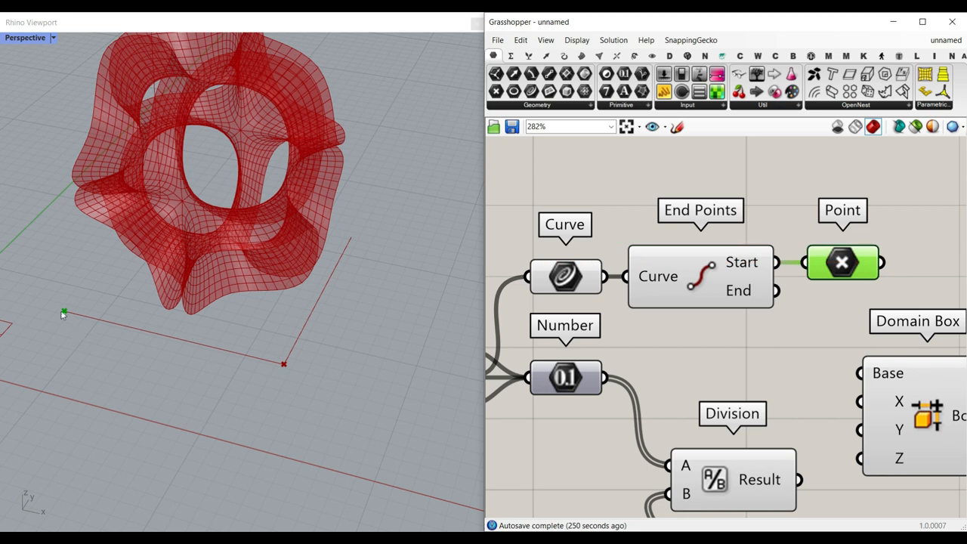
Step: Drive the Domain Box Base from the curve's start point and move Domain Box aside
{"action": "scroll", "scroll_direction": "down", "scroll_amount": 3}
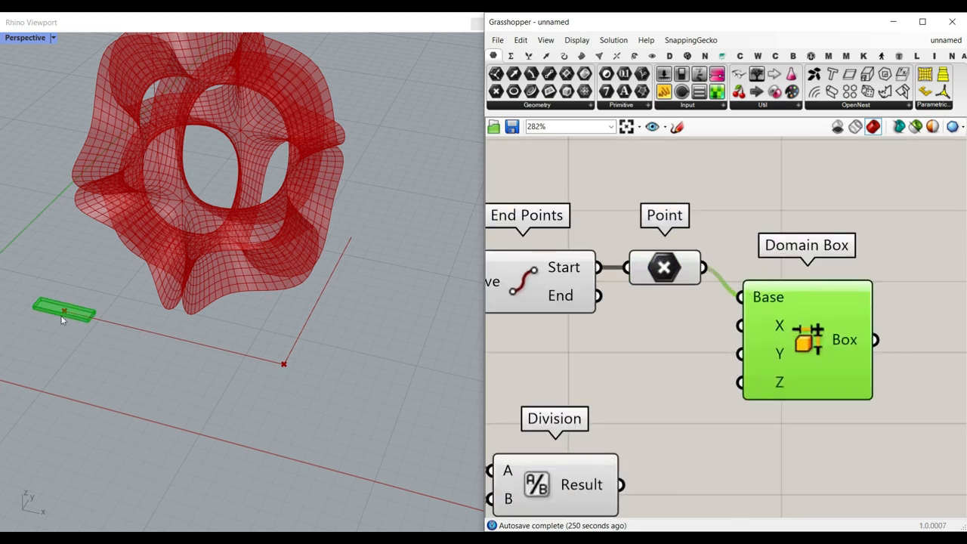
{"action": "left_click_drag", "start_coordinate": [807, 340], "coordinate": [855, 356]}
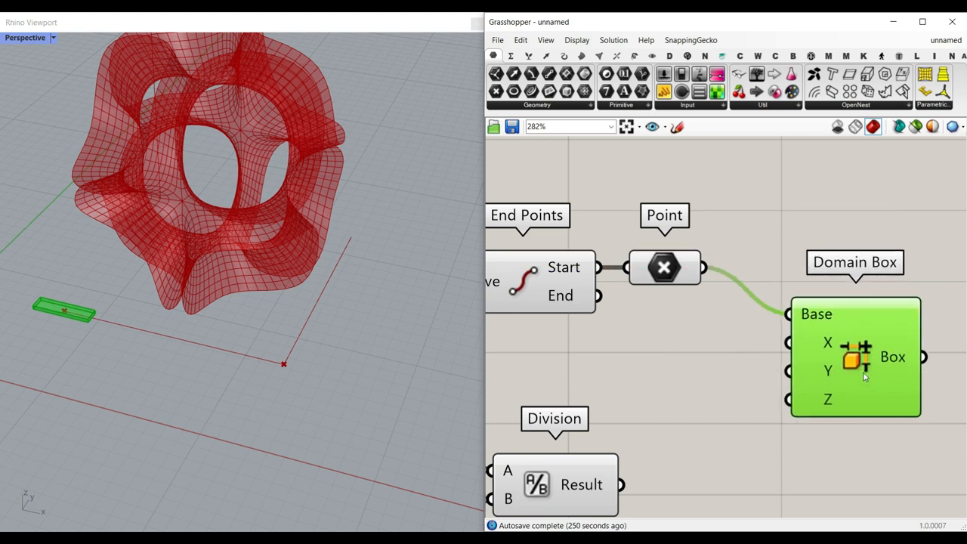
{"action": "scroll", "scroll_direction": "down", "scroll_amount": 3}
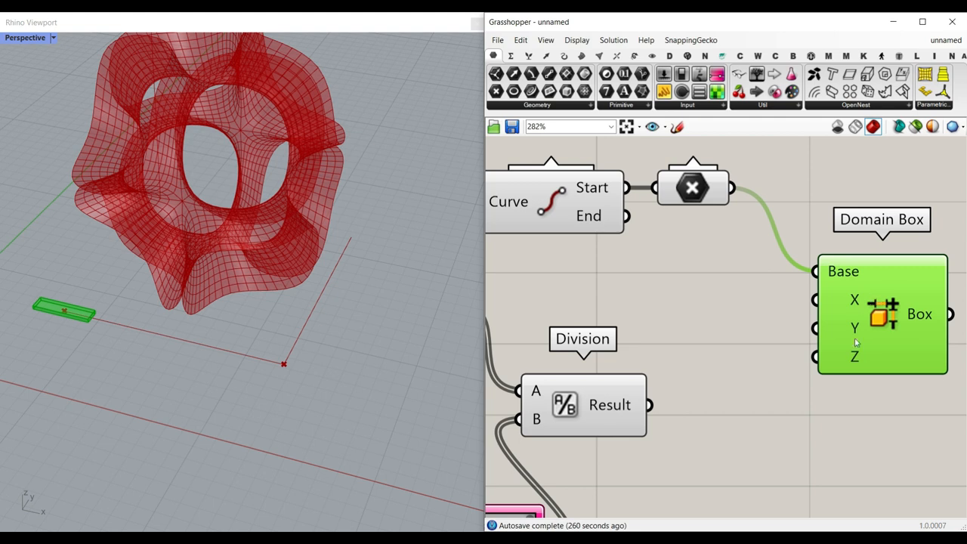
{"action": "left_click", "coordinate": [529, 56]}
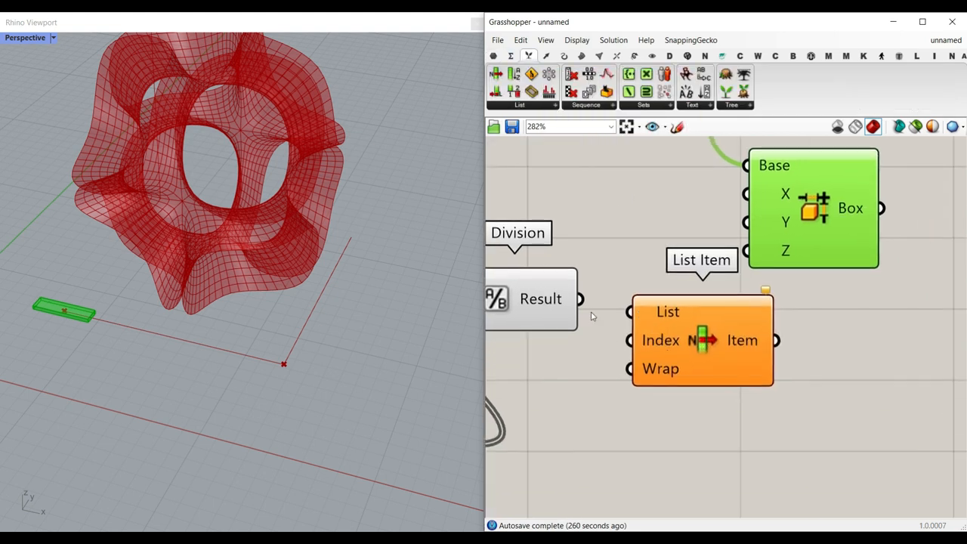
Step: Feed the List Item i, +1 and +2 outputs into Domain Box X, Y and Z
{"action": "scroll", "scroll_direction": "up", "scroll_amount": 3}
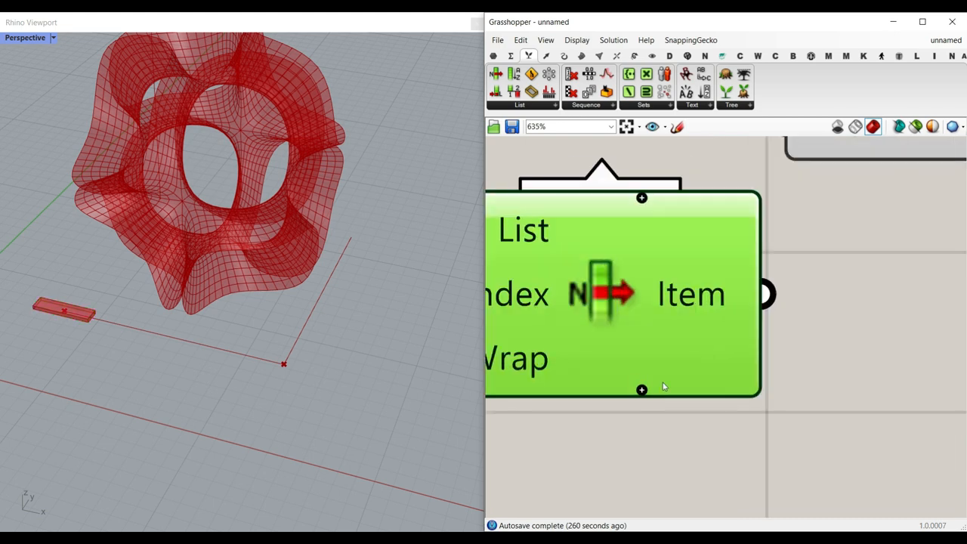
{"action": "mouse_move", "coordinate": [641, 389]}
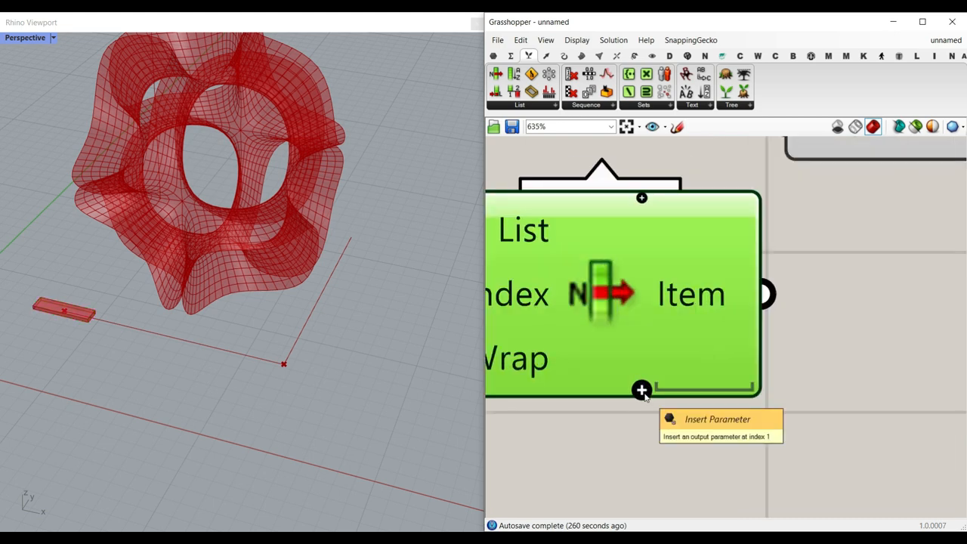
{"action": "left_click", "coordinate": [641, 390]}
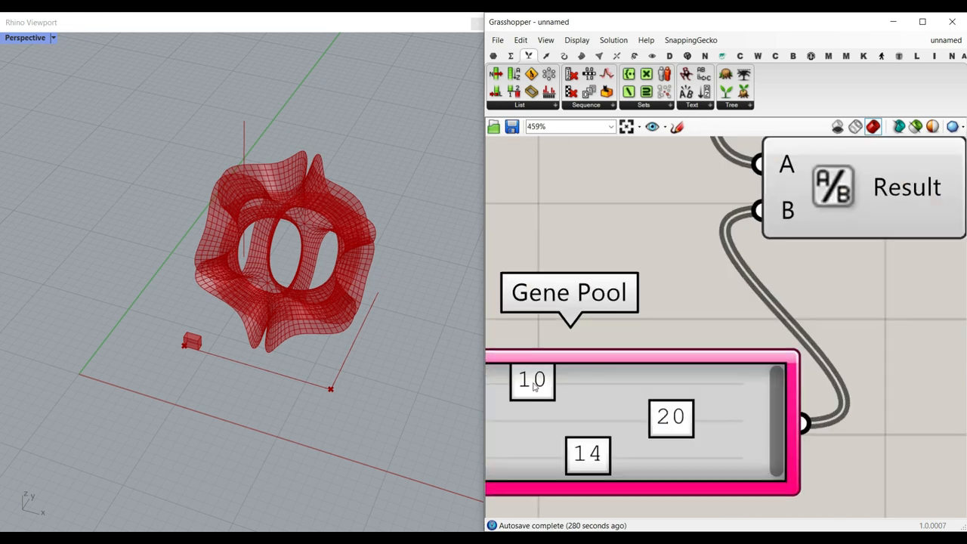
{"action": "scroll", "scroll_direction": "down", "scroll_amount": 3}
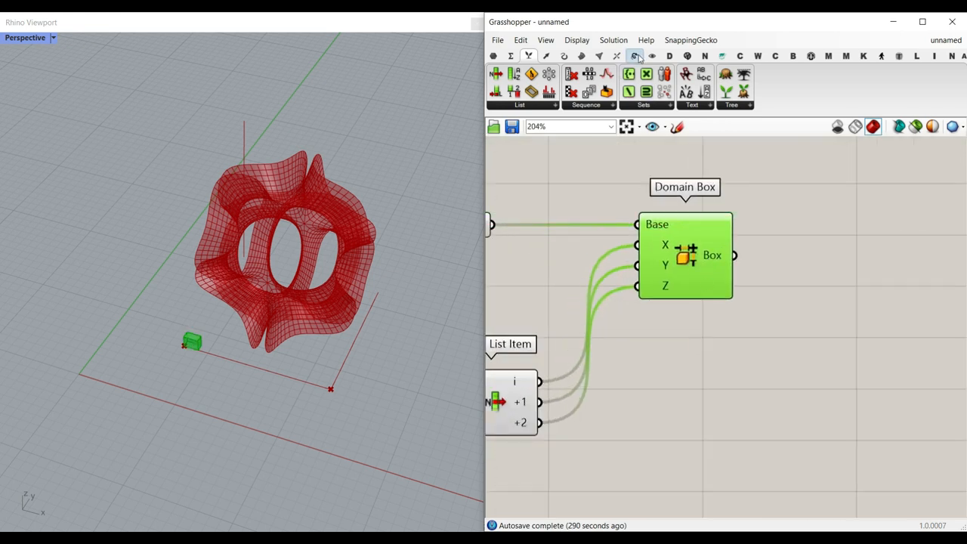
{"action": "left_click", "coordinate": [634, 56]}
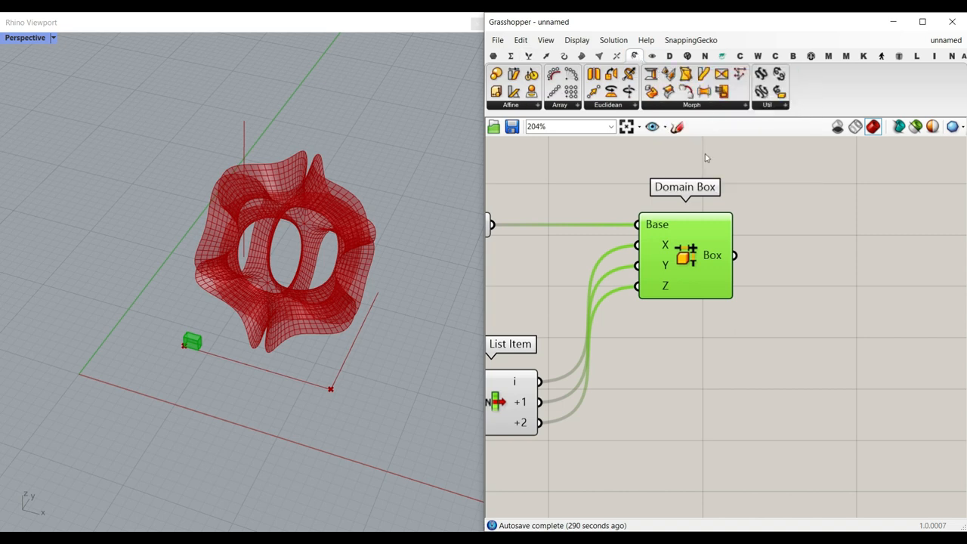
Step: Add a Box Array fed by the Domain Box as both Geometry and Cell
{"action": "left_click", "coordinate": [559, 104]}
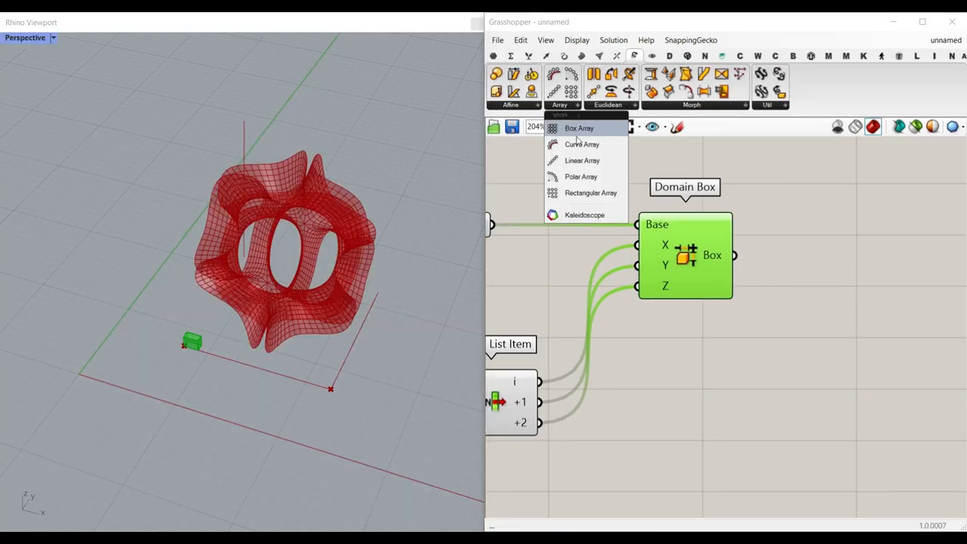
{"action": "left_click", "coordinate": [578, 127]}
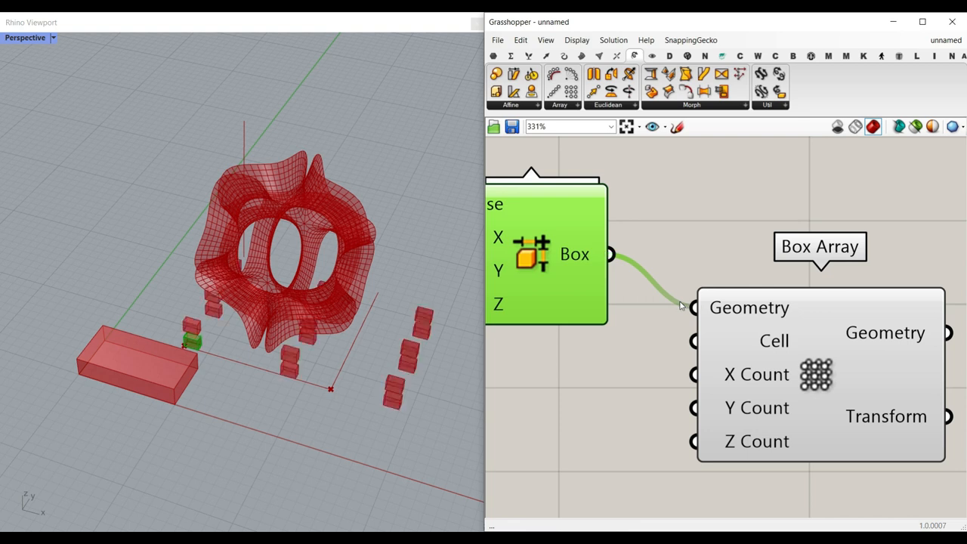
{"action": "mouse_move", "coordinate": [773, 341]}
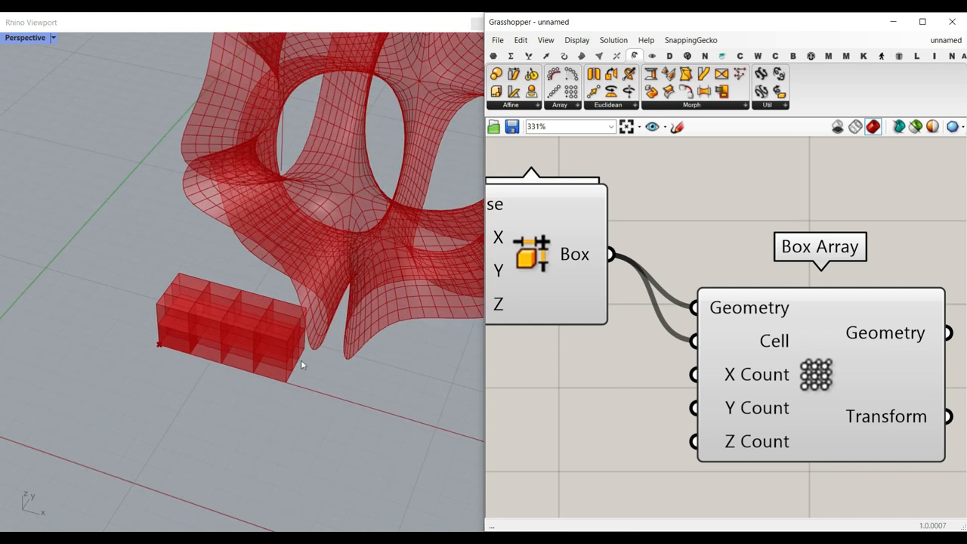
{"action": "mouse_move", "coordinate": [148, 342]}
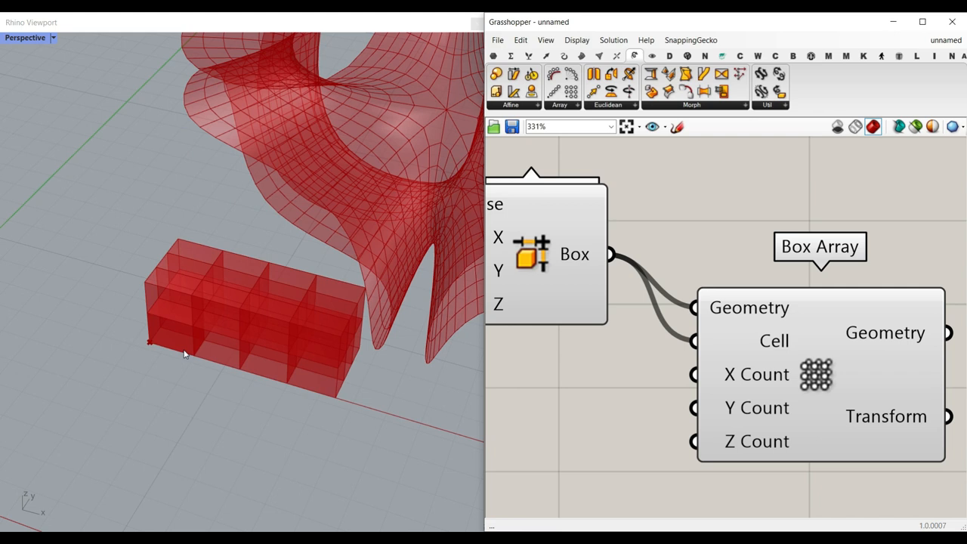
{"action": "scroll", "scroll_direction": "down", "scroll_amount": 3}
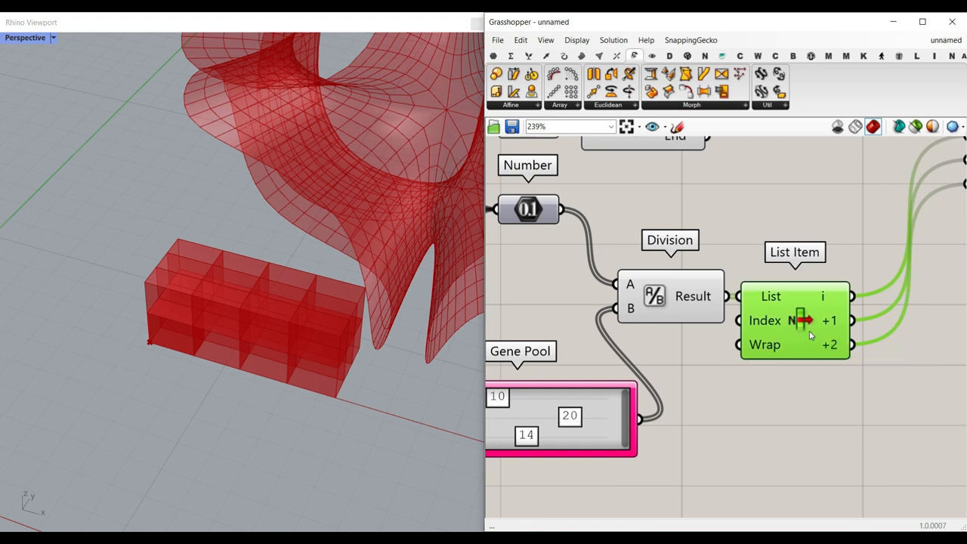
Step: Drive Box Array X, Y and Z counts from a copied List Item's i, +1, +2 outputs
{"action": "scroll", "scroll_direction": "up", "scroll_amount": 3}
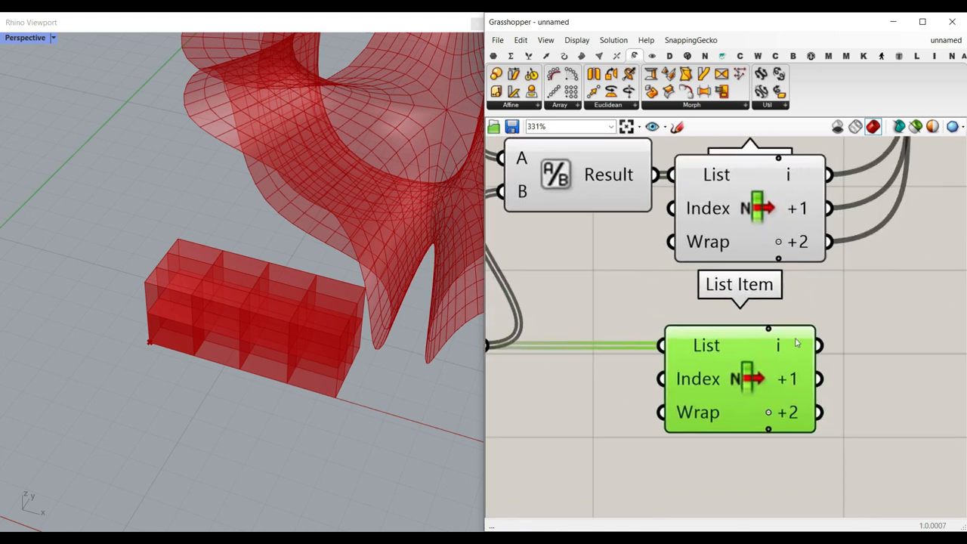
{"action": "scroll", "scroll_direction": "down", "scroll_amount": 3}
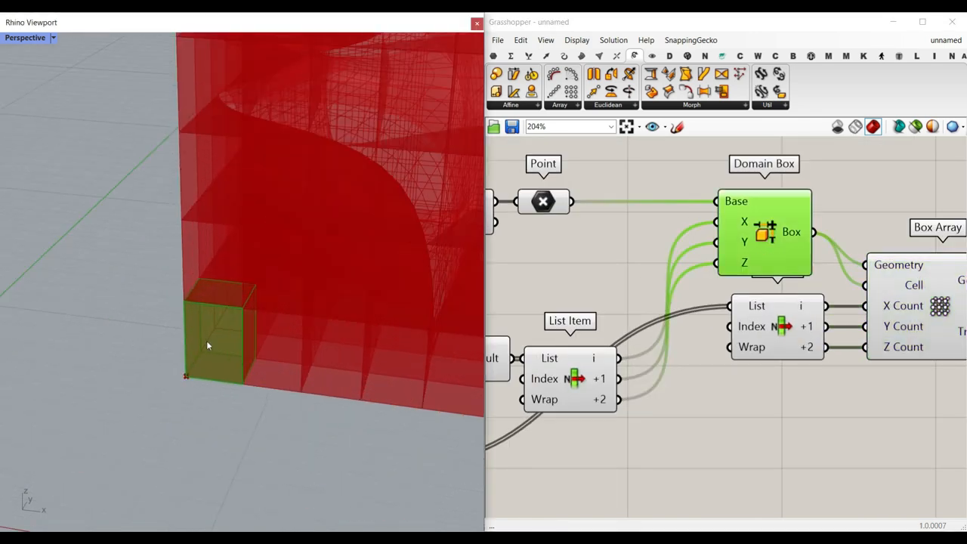
{"action": "scroll", "scroll_direction": "up", "scroll_amount": 3}
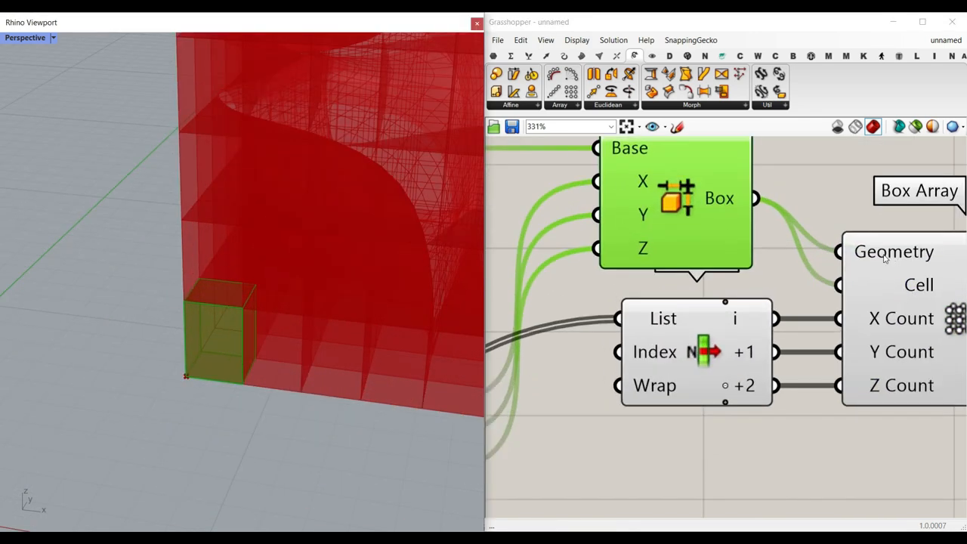
{"action": "scroll", "scroll_direction": "down", "scroll_amount": 3}
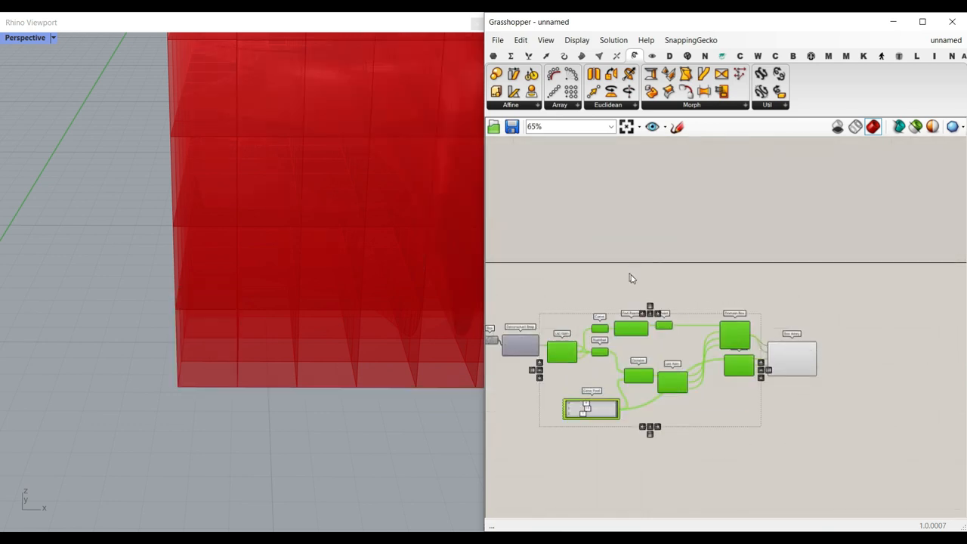
Step: Insert a Simple Mesh between the Domain Box and Box Array's Geometry input
{"action": "scroll", "scroll_direction": "up", "scroll_amount": 3}
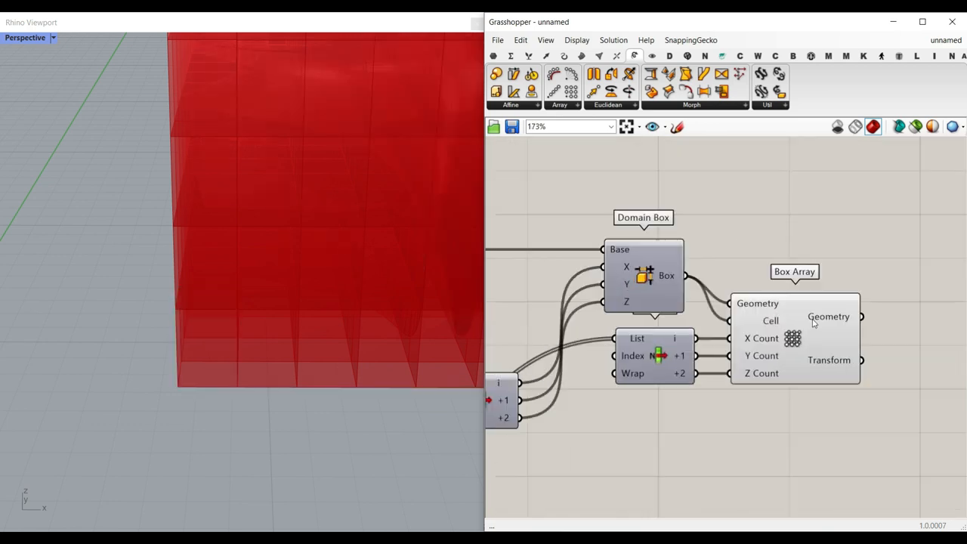
{"action": "scroll", "scroll_direction": "up", "scroll_amount": 3}
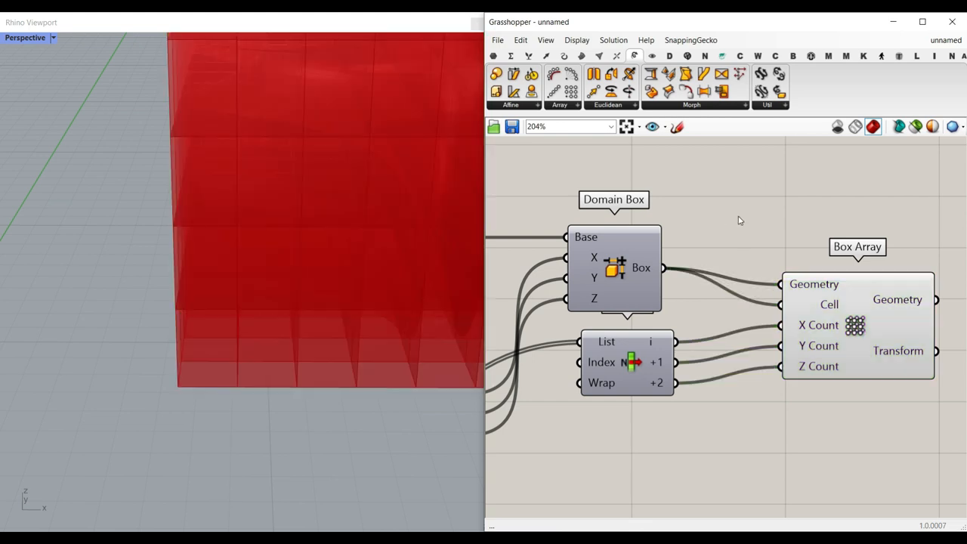
{"action": "left_click", "coordinate": [599, 56]}
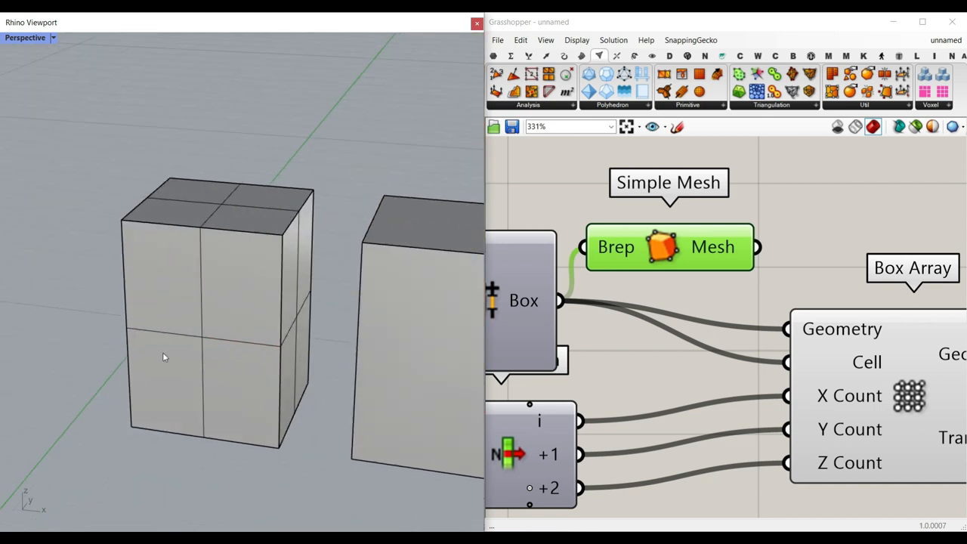
{"action": "mouse_move", "coordinate": [240, 292]}
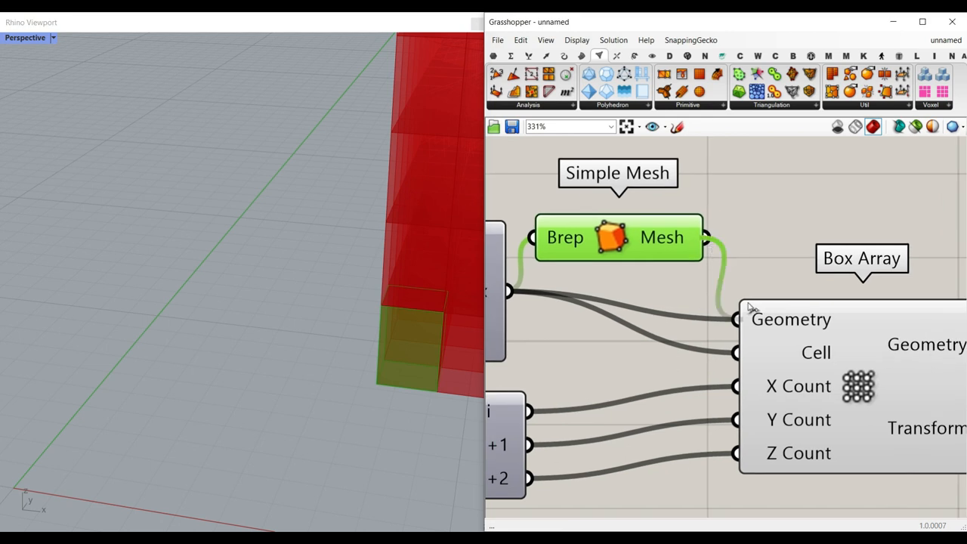
{"action": "scroll", "scroll_direction": "down", "scroll_amount": 3}
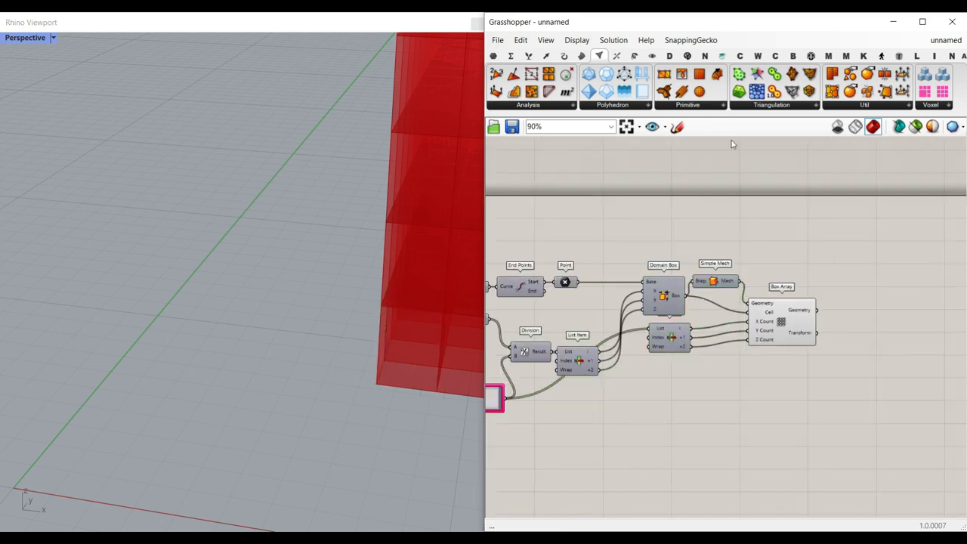
{"action": "left_click", "coordinate": [577, 39]}
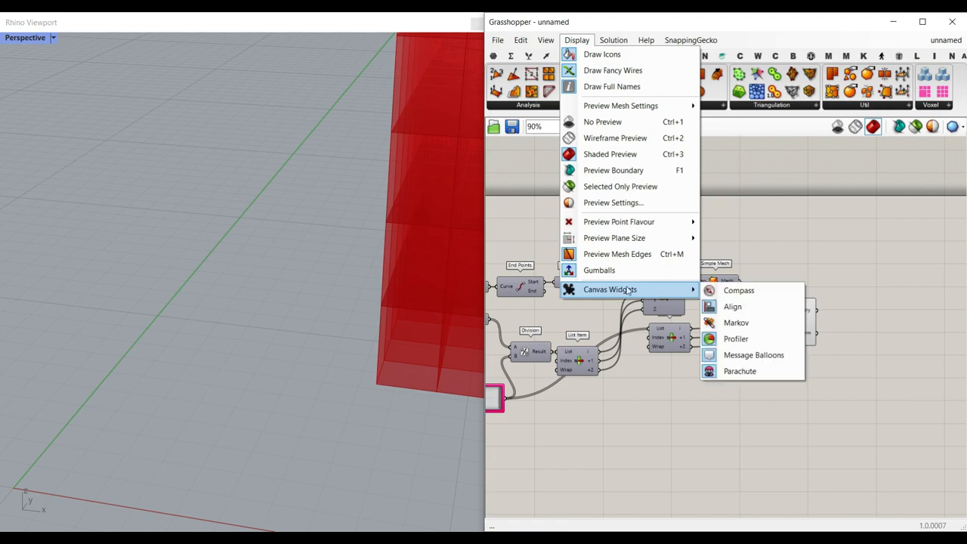
{"action": "mouse_move", "coordinate": [734, 338]}
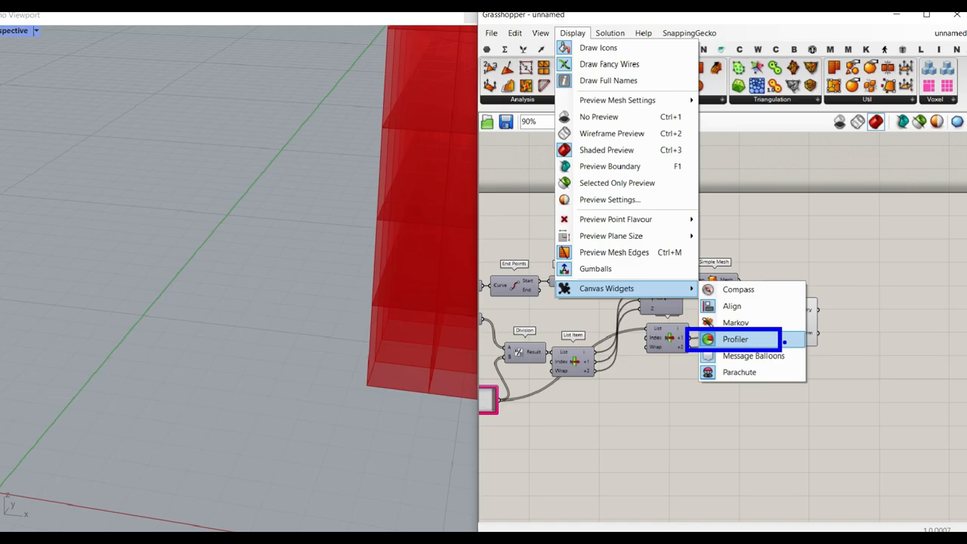
Step: Toggle the Profiler canvas widget and confirm the object attributes dialog
{"action": "left_click", "coordinate": [734, 338]}
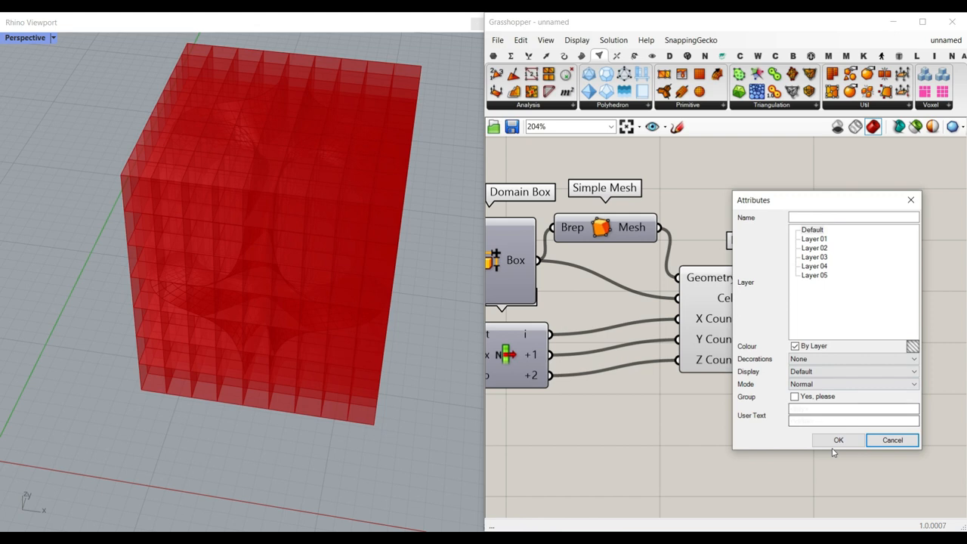
{"action": "left_click", "coordinate": [839, 439]}
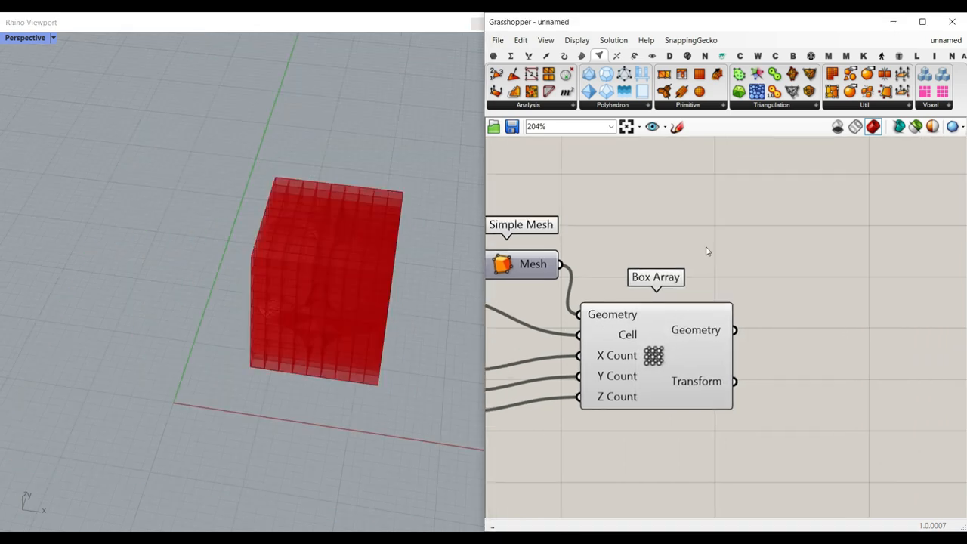
Step: Add Collision One|Many with Box Array's geometry wired into its Obstacles input
{"action": "left_click", "coordinate": [616, 56]}
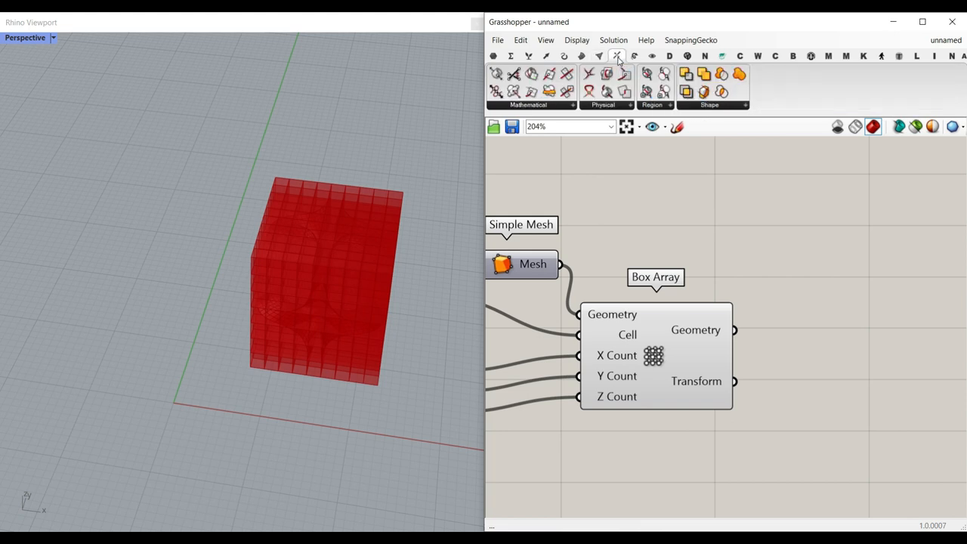
{"action": "left_click", "coordinate": [616, 56]}
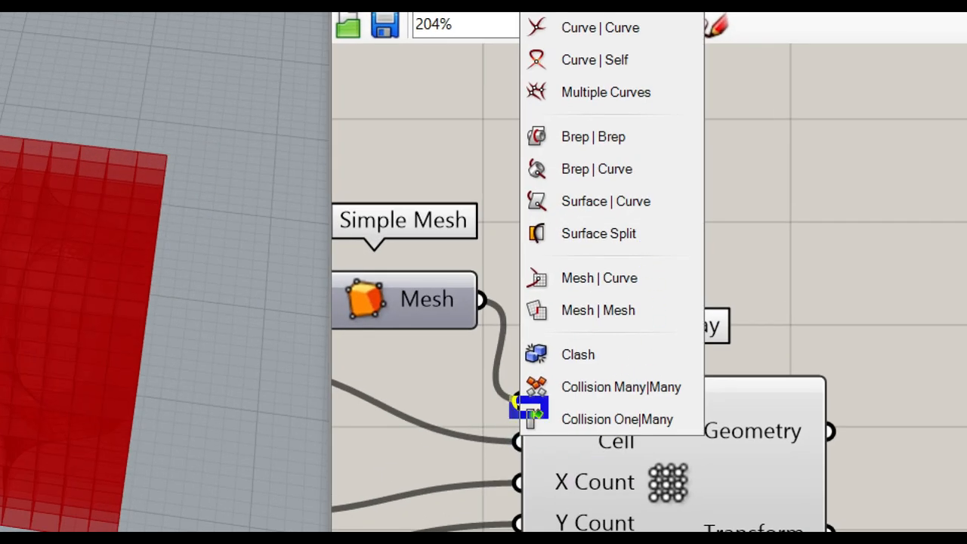
{"action": "mouse_move", "coordinate": [608, 418]}
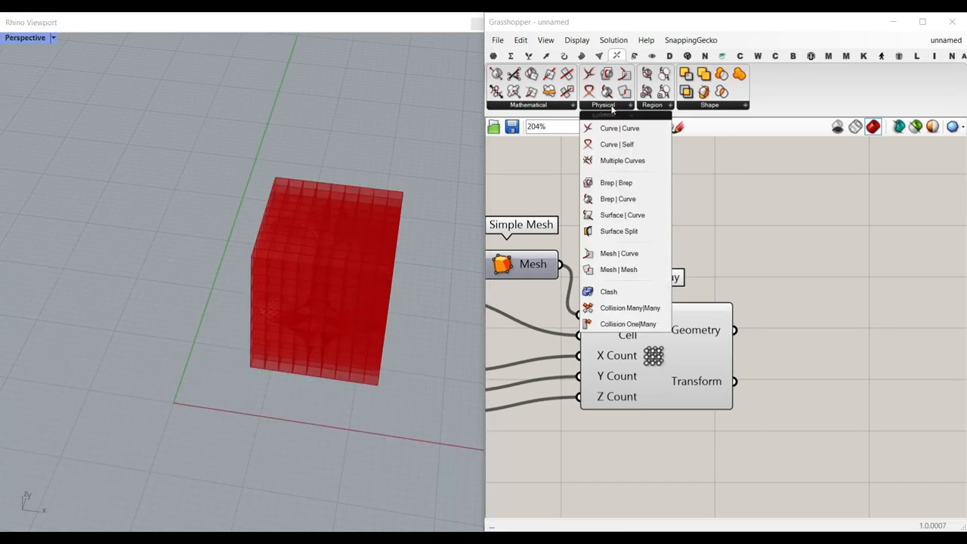
{"action": "left_click", "coordinate": [628, 324]}
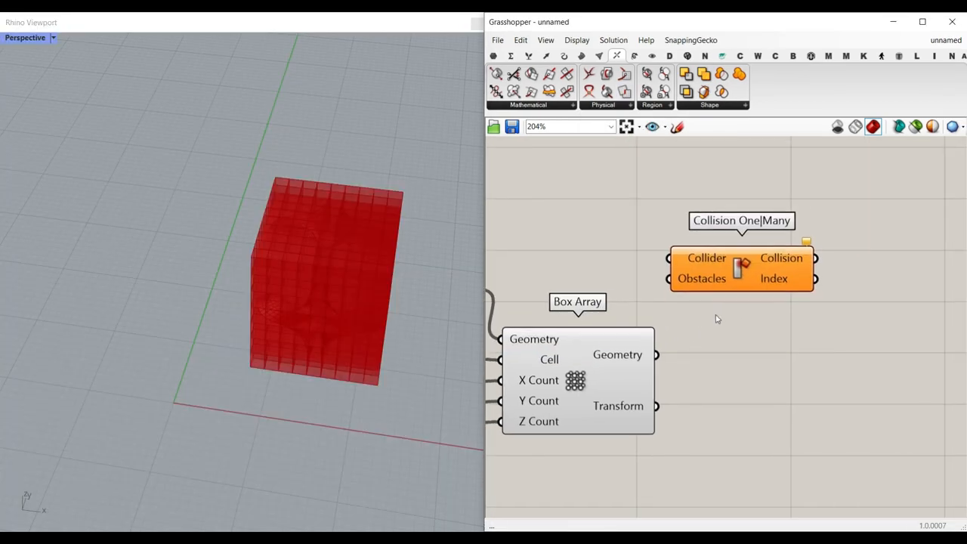
{"action": "mouse_move", "coordinate": [665, 353]}
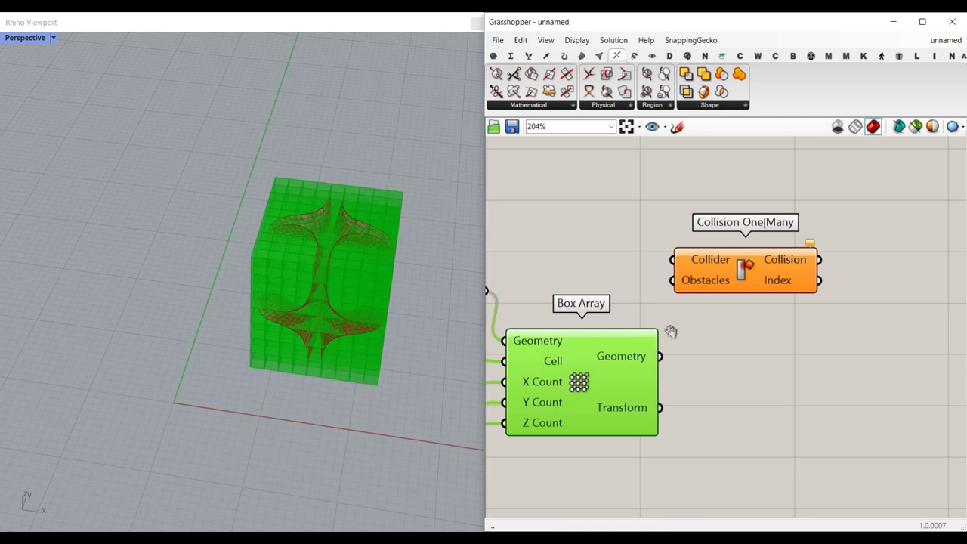
{"action": "scroll", "scroll_direction": "up", "scroll_amount": 3}
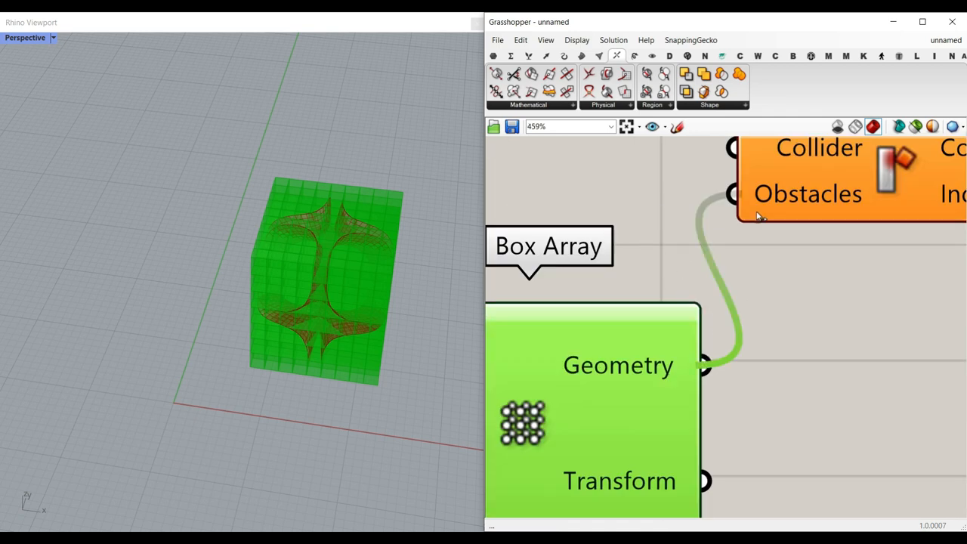
{"action": "scroll", "scroll_direction": "down", "scroll_amount": 3}
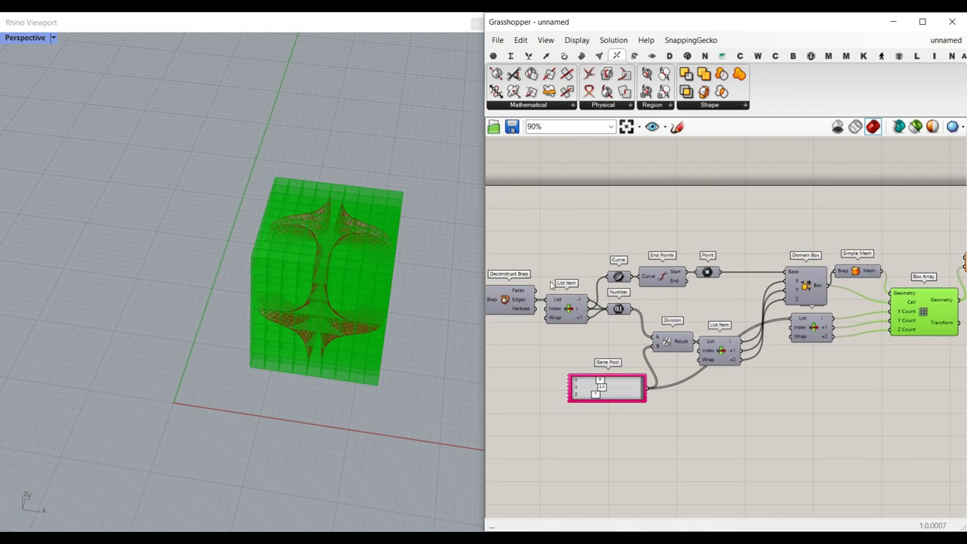
{"action": "scroll", "scroll_direction": "down", "scroll_amount": 3}
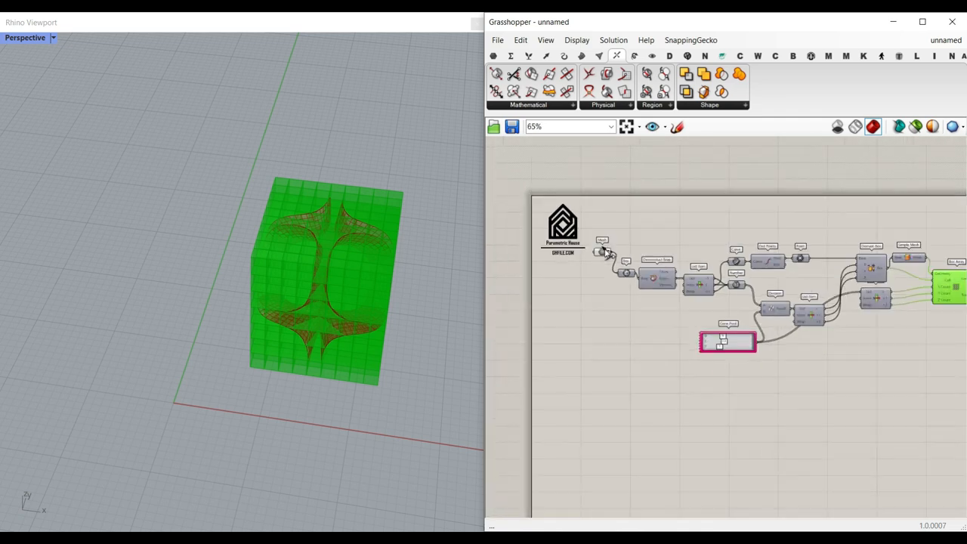
{"action": "scroll", "scroll_direction": "up", "scroll_amount": 3}
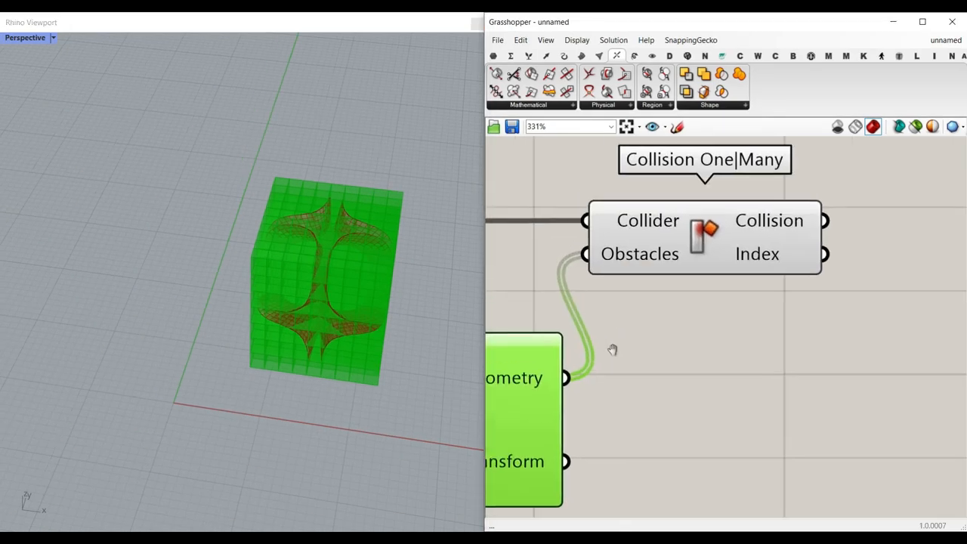
Step: Wire the Simple Mesh into Collider and hide the Box Array preview
{"action": "left_click", "coordinate": [703, 239]}
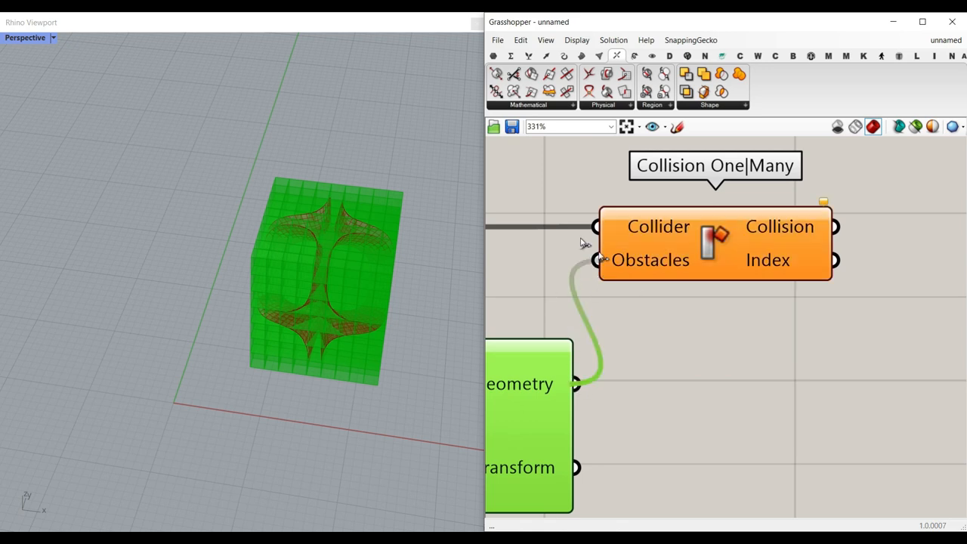
{"action": "scroll", "scroll_direction": "down", "scroll_amount": 3}
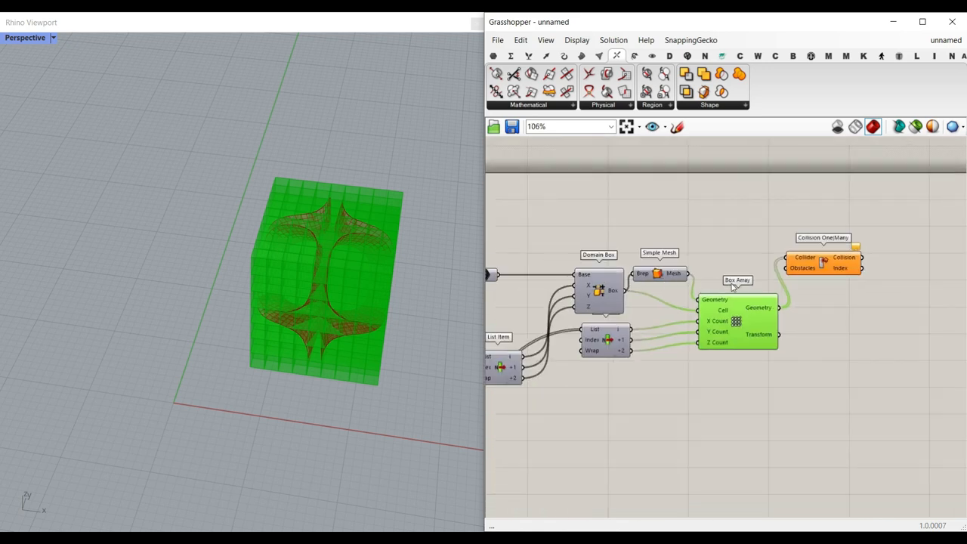
{"action": "scroll", "scroll_direction": "up", "scroll_amount": 3}
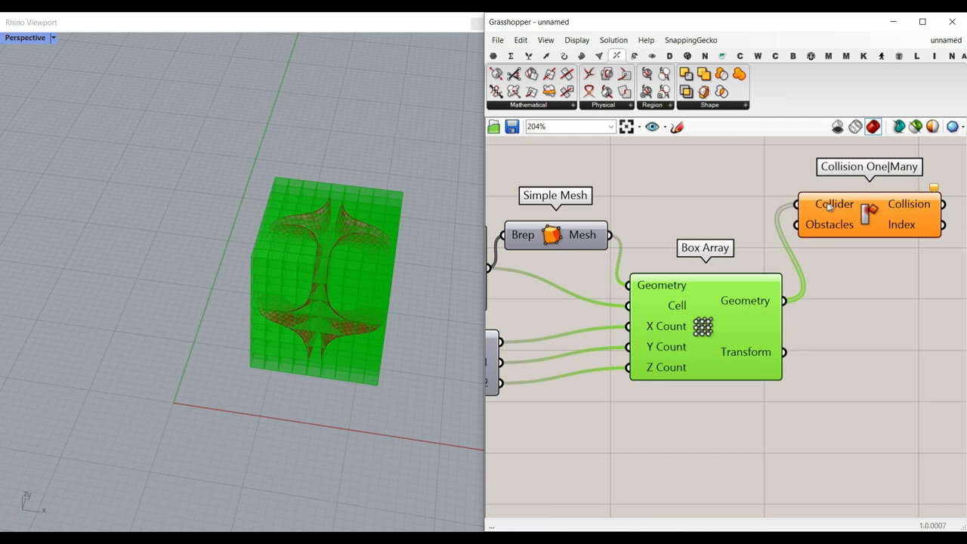
{"action": "scroll", "scroll_direction": "down", "scroll_amount": 3}
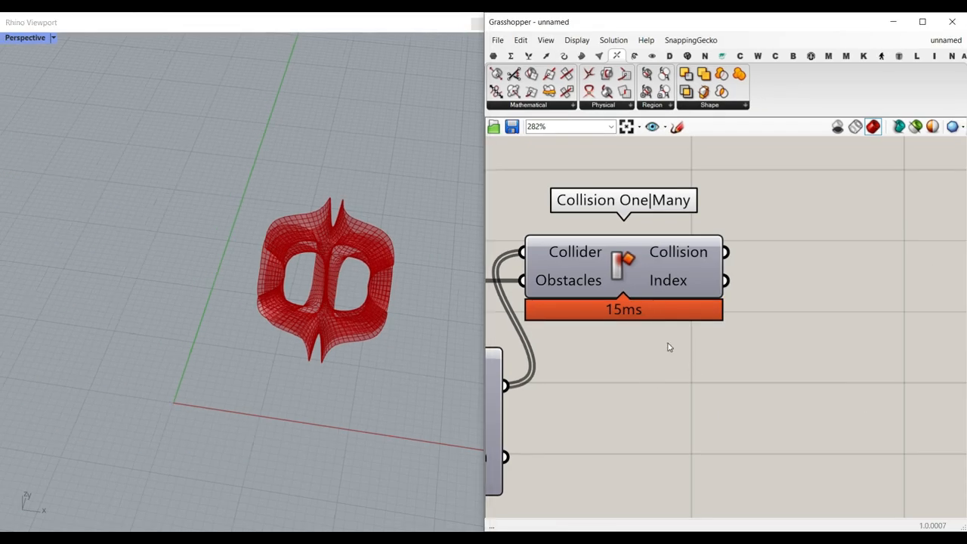
Step: Add a Dispatch taking the collision results as its pattern and re-show the Box Array preview
{"action": "left_click", "coordinate": [528, 56]}
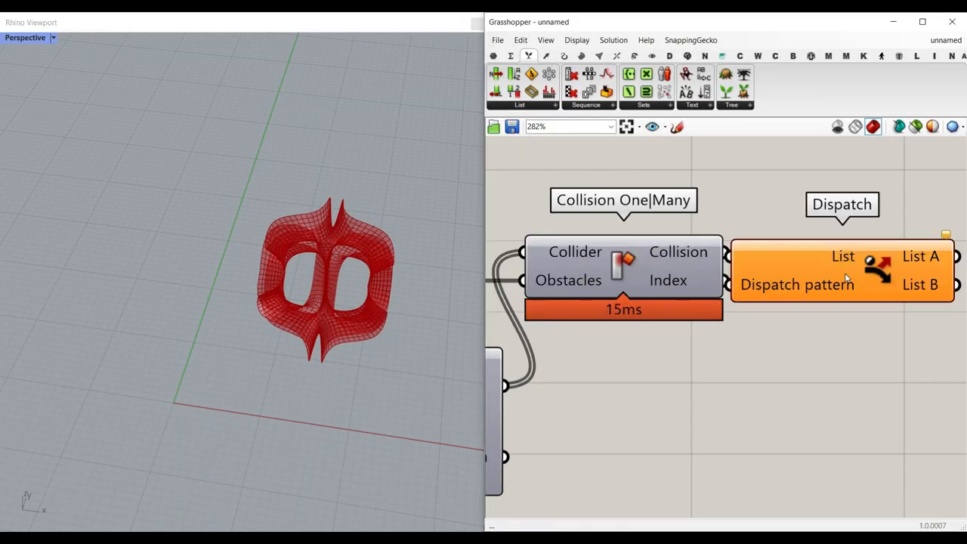
{"action": "mouse_move", "coordinate": [852, 348]}
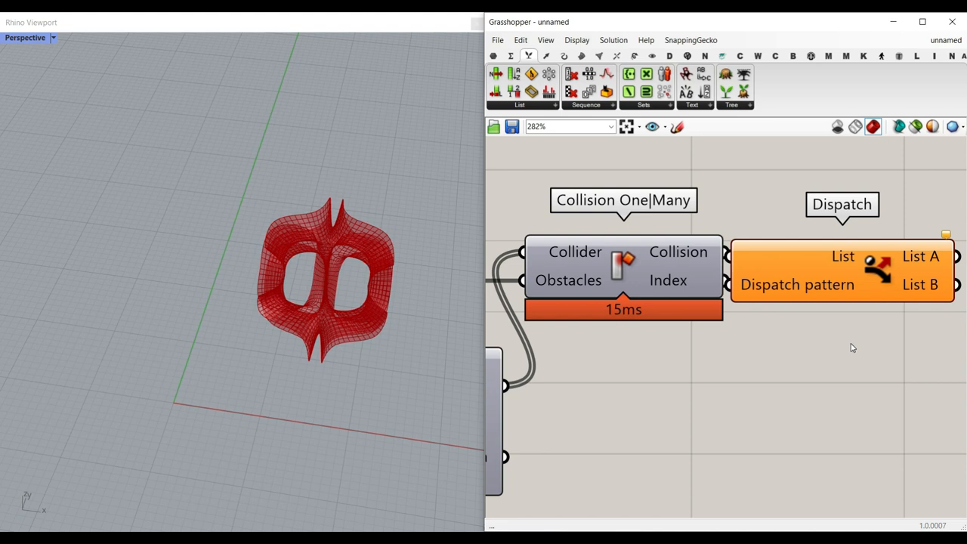
{"action": "mouse_move", "coordinate": [922, 287]}
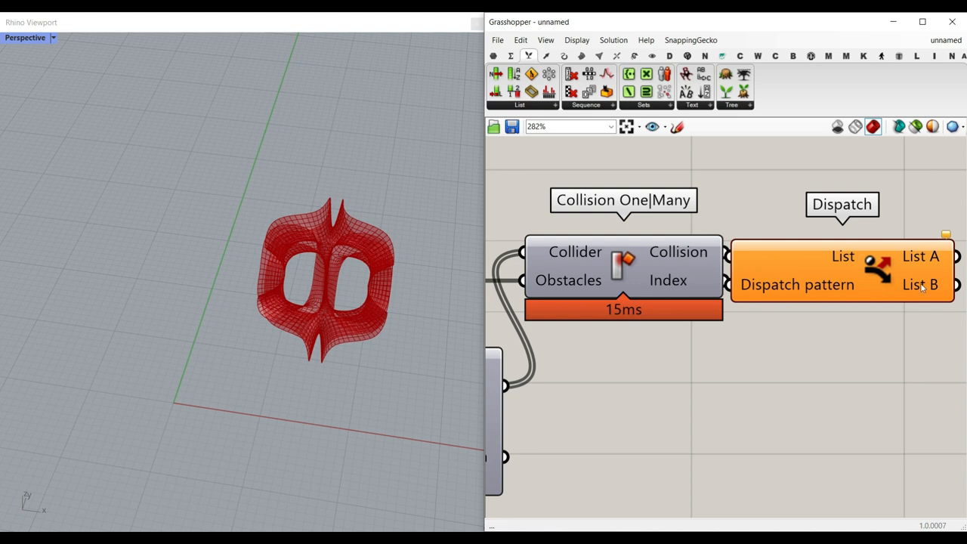
{"action": "scroll", "scroll_direction": "down", "scroll_amount": 3}
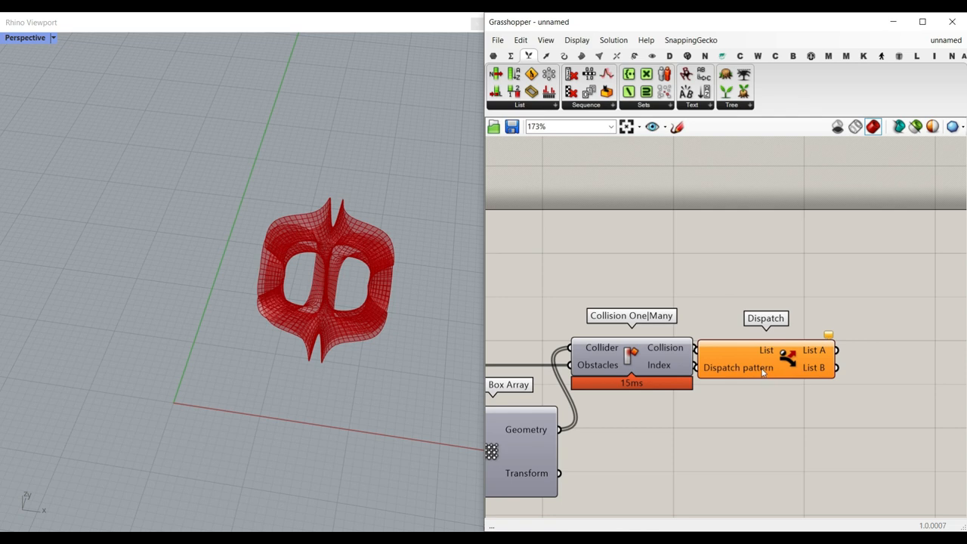
{"action": "scroll", "scroll_direction": "up", "scroll_amount": 3}
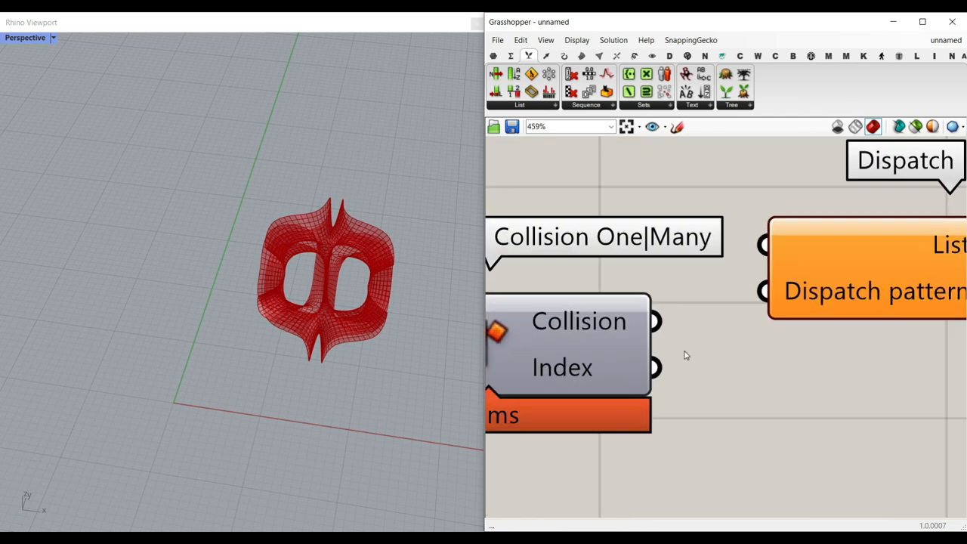
{"action": "left_click_drag", "start_coordinate": [653, 320], "coordinate": [763, 290]}
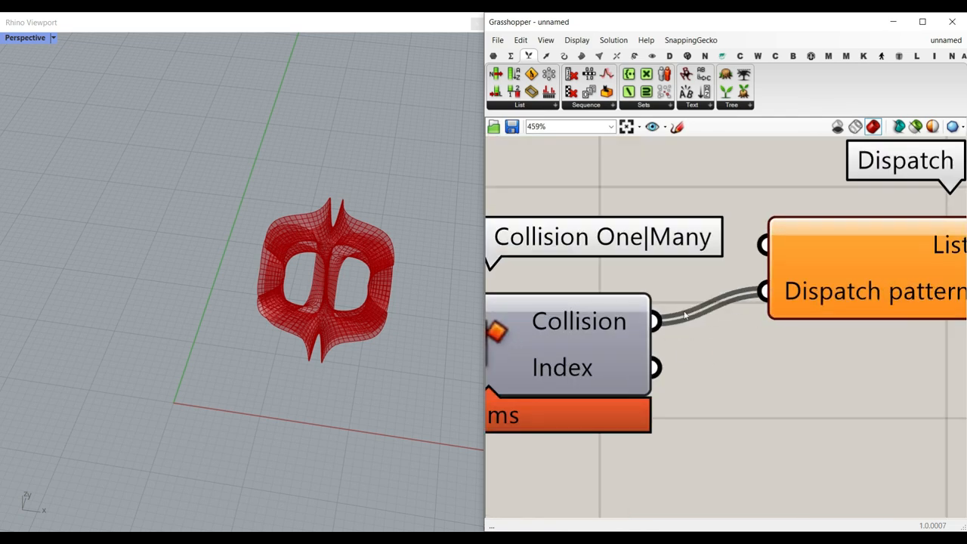
{"action": "scroll", "scroll_direction": "down", "scroll_amount": 3}
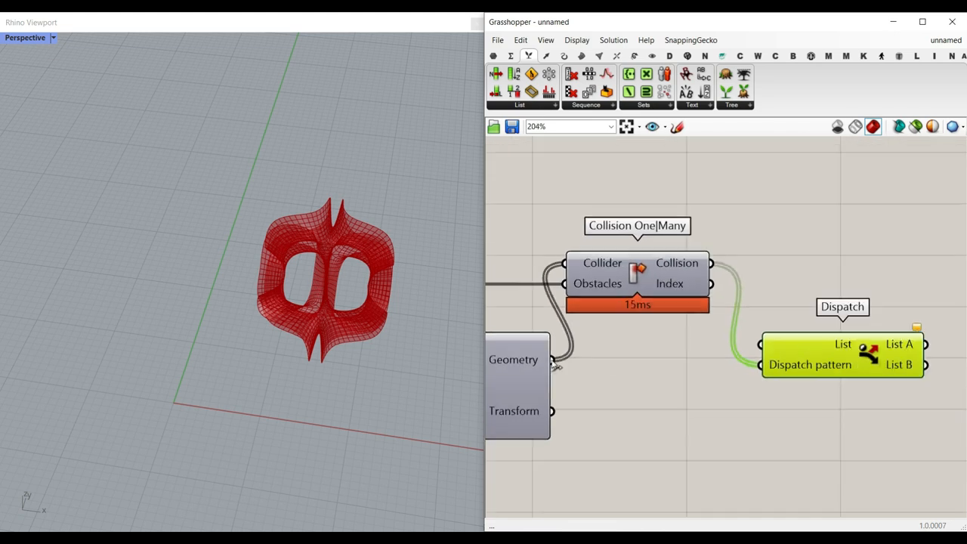
{"action": "scroll", "scroll_direction": "down", "scroll_amount": 3}
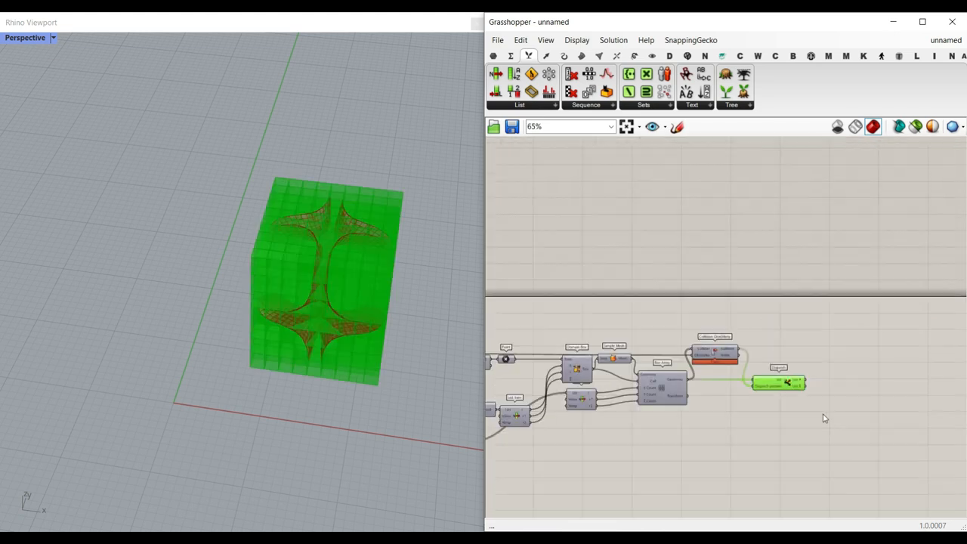
Step: Route Dispatch List A through a Mesh parameter into a pink Custom Preview
{"action": "left_click", "coordinate": [493, 56]}
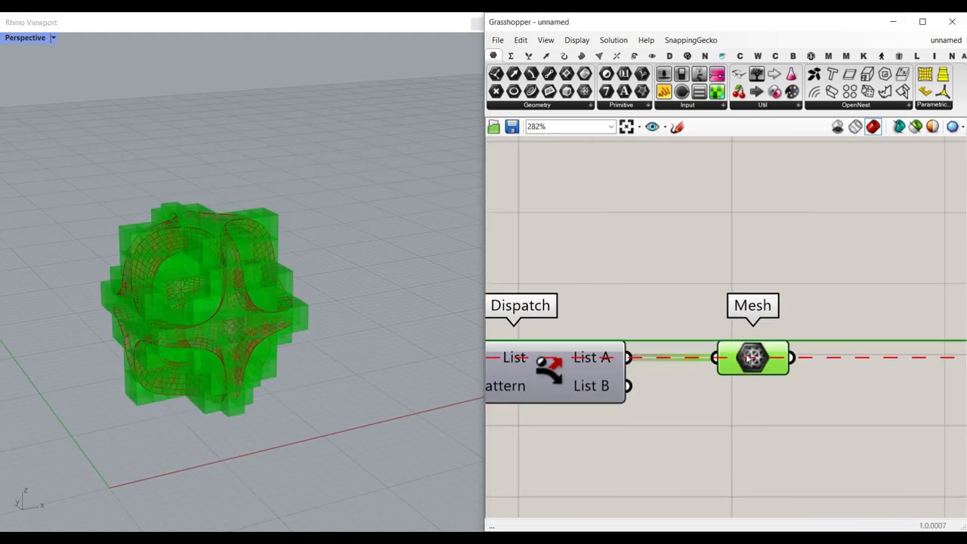
{"action": "scroll", "scroll_direction": "down", "scroll_amount": 3}
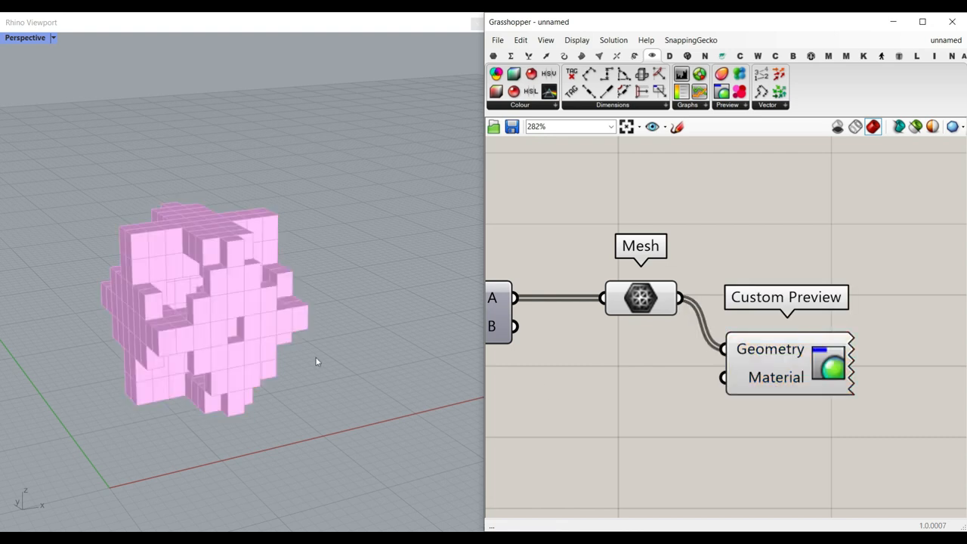
Step: Add a Mesh Edges component and bake the pink voxel geometry into Rhino
{"action": "left_click", "coordinate": [598, 56]}
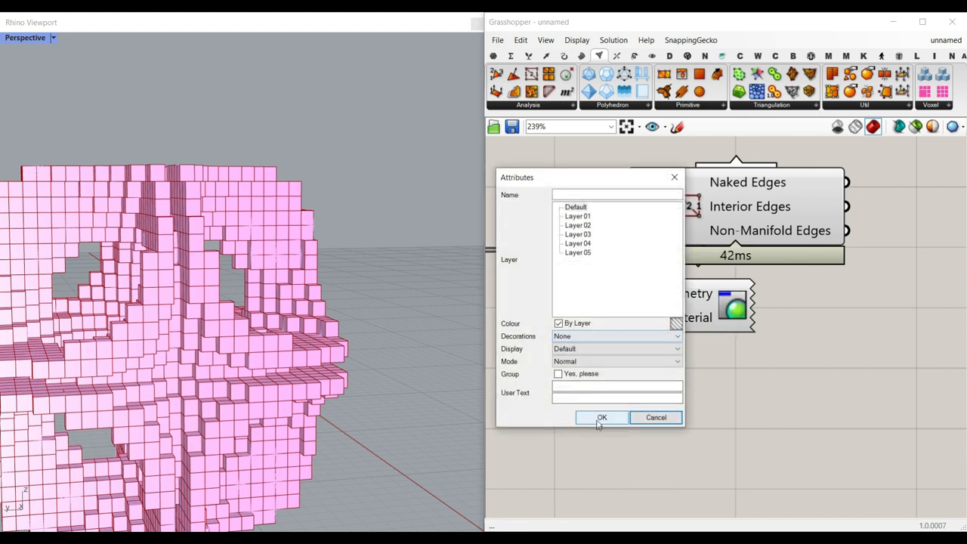
{"action": "left_click", "coordinate": [601, 416]}
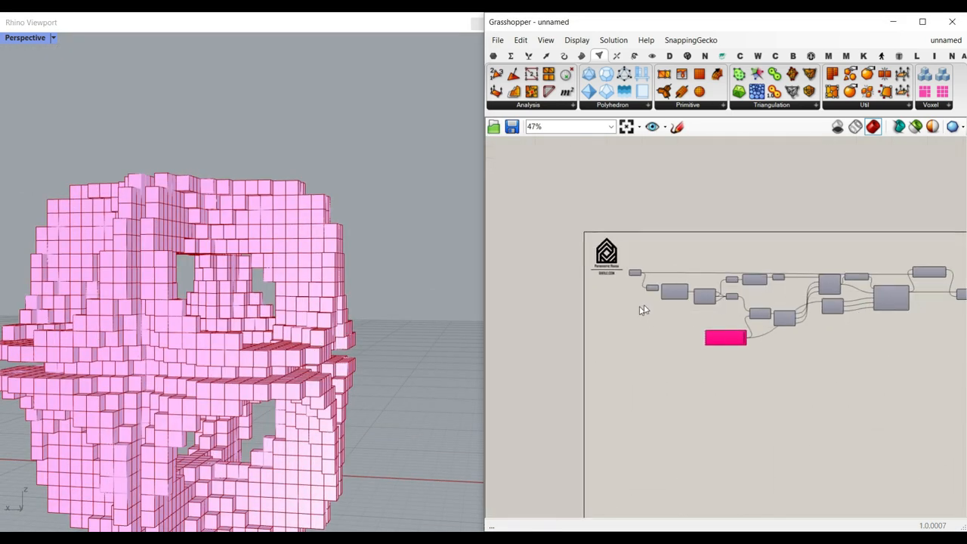
{"action": "scroll", "scroll_direction": "up", "scroll_amount": 3}
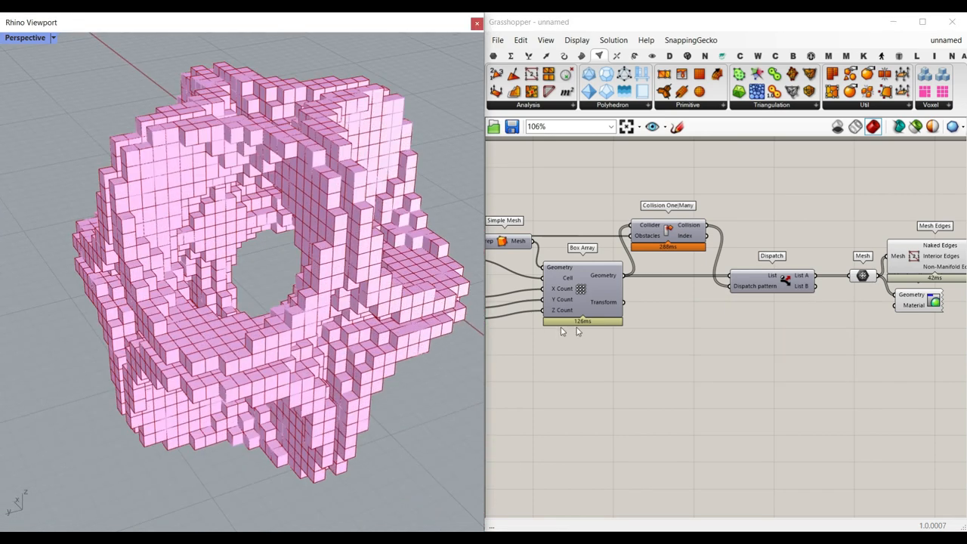
{"action": "scroll", "scroll_direction": "down", "scroll_amount": 3}
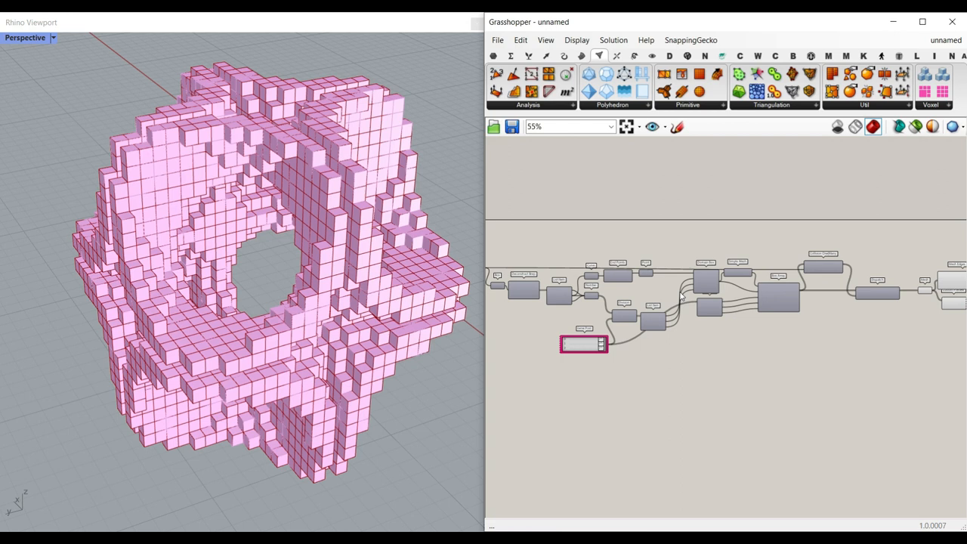